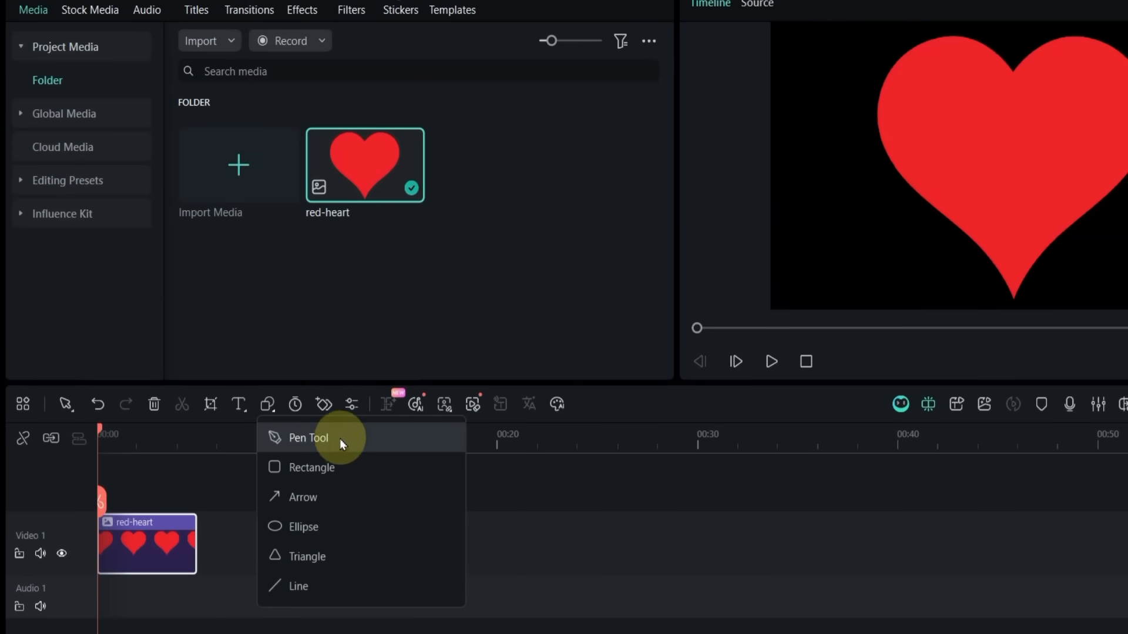
# Pick the Pen Tool from the timeline shape menu to start tracing the heart
pyautogui.click(308, 437)
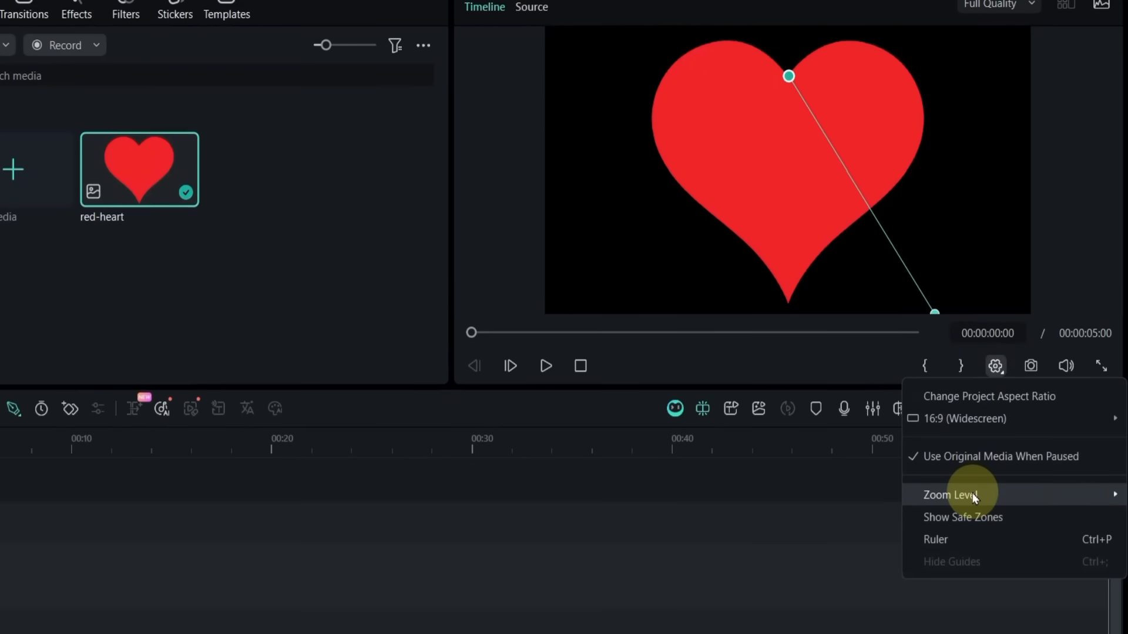
# Zoom the preview for tracing, close the heart path, and hide the Video 1 heart image track
pyautogui.click(949, 495)
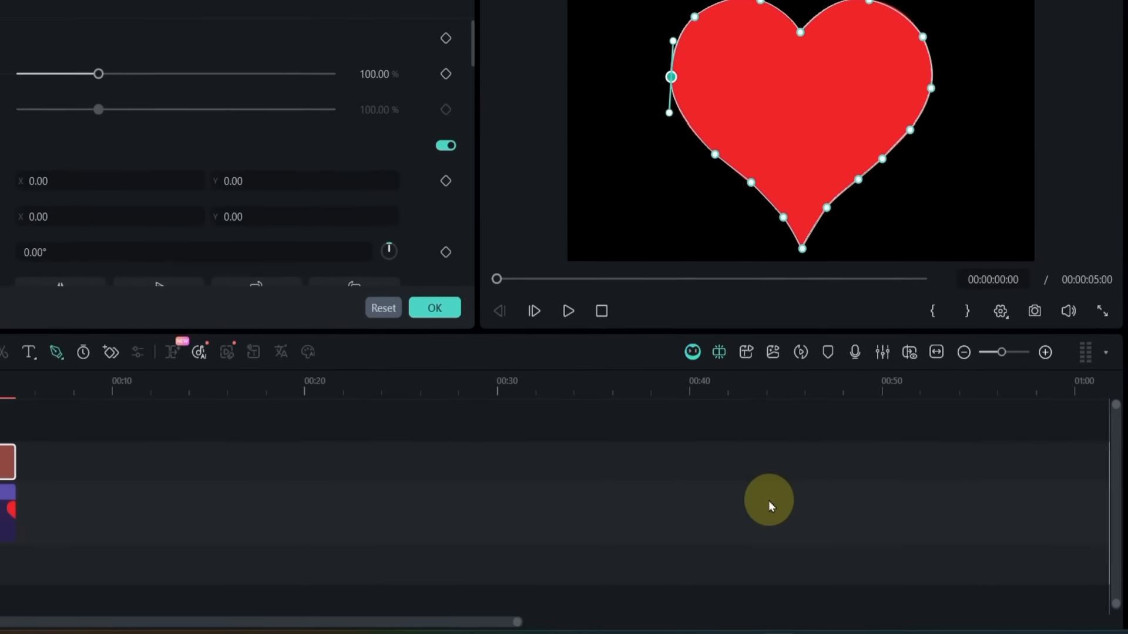
pyautogui.click(433, 307)
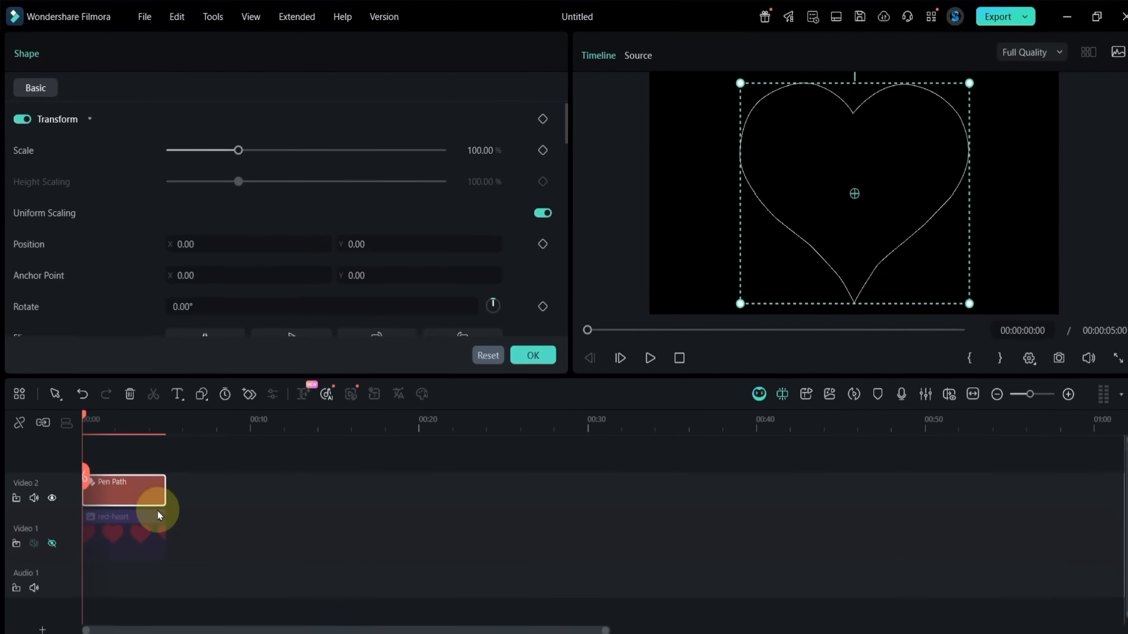
# Scale the heart outline to about 77%, reset rotation to 0°, and reach its fill settings
pyautogui.moveTo(240, 149); pyautogui.dragTo(290, 163)
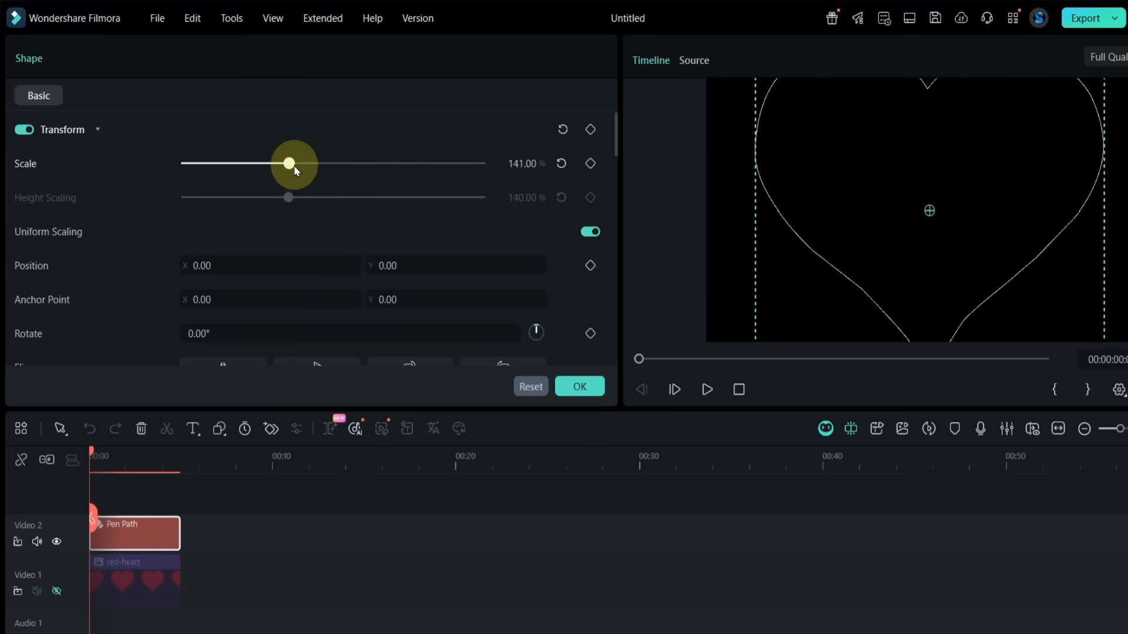
pyautogui.moveTo(289, 164); pyautogui.dragTo(242, 163)
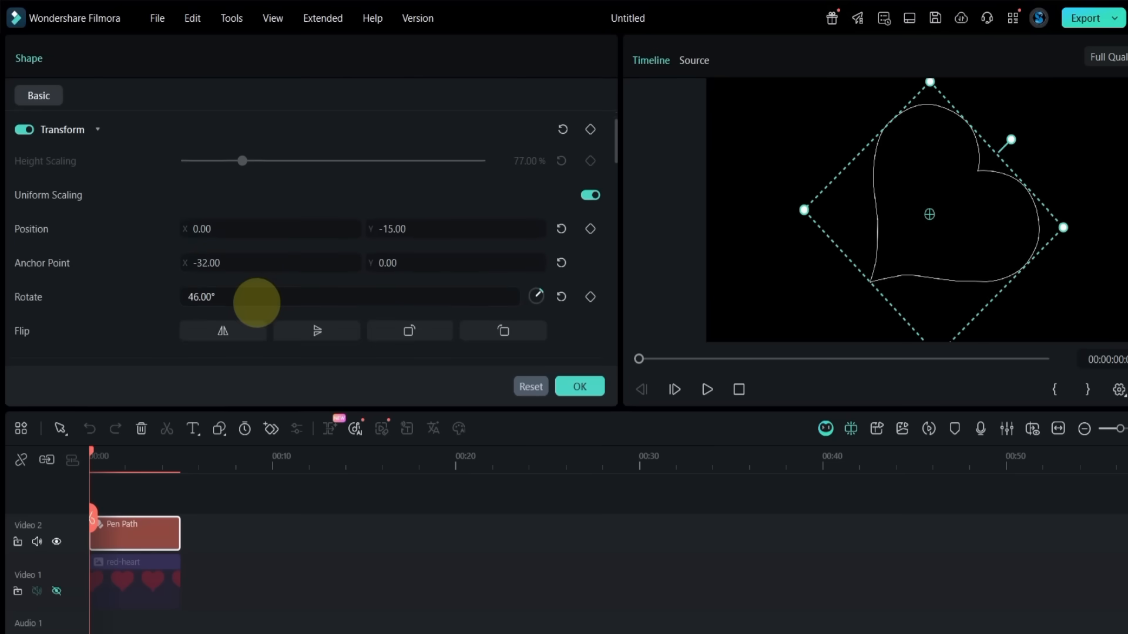
pyautogui.click(560, 296)
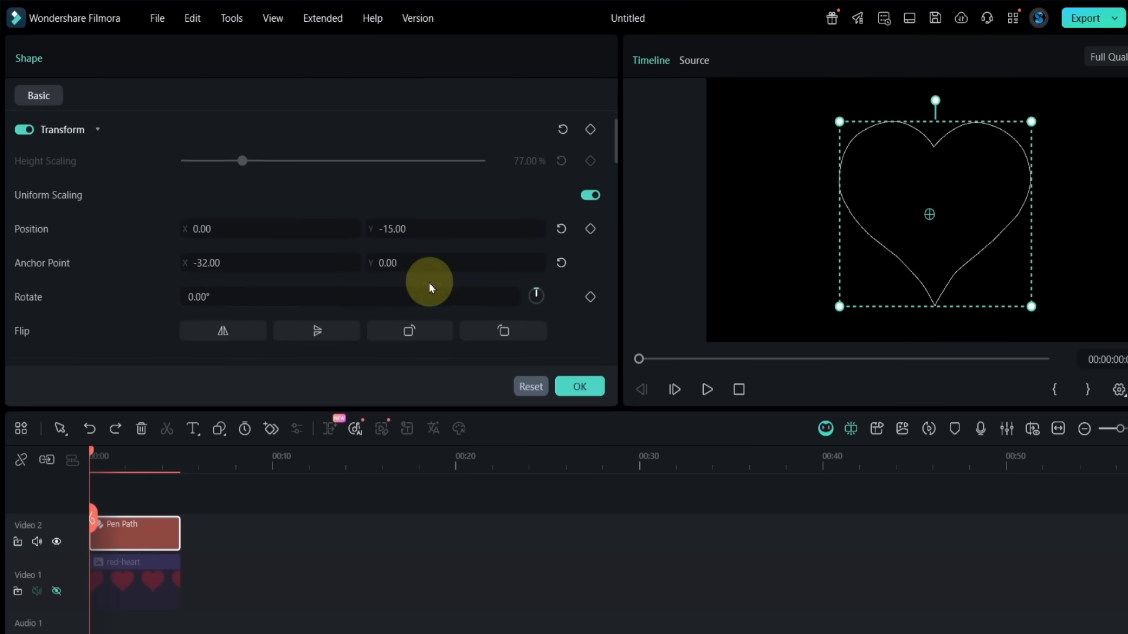
pyautogui.scroll(-3)
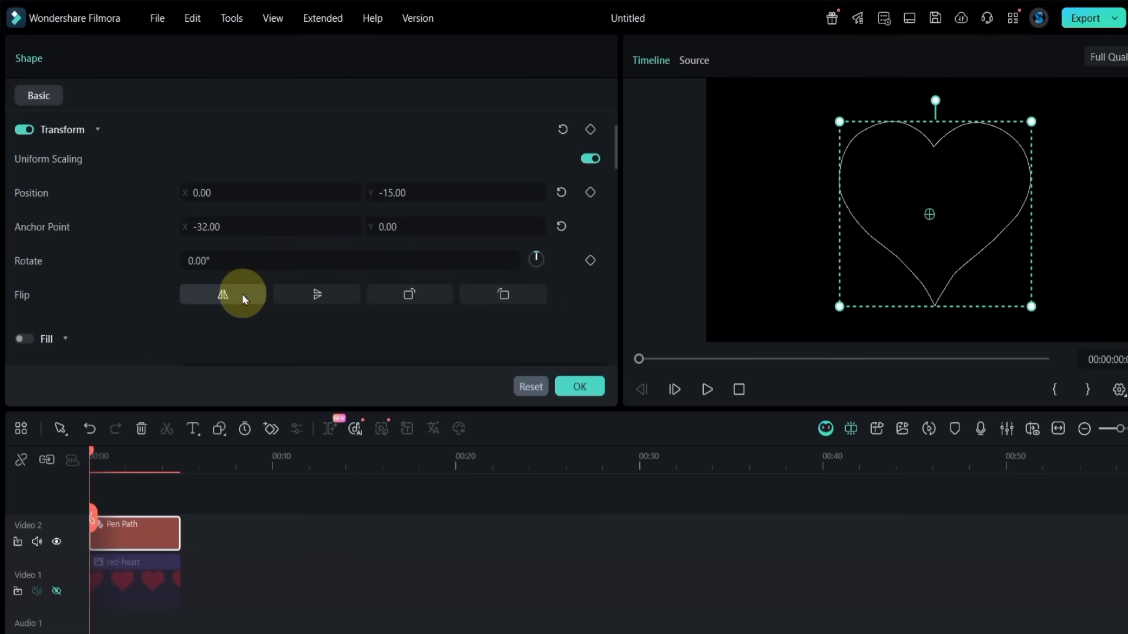
pyautogui.click(501, 293)
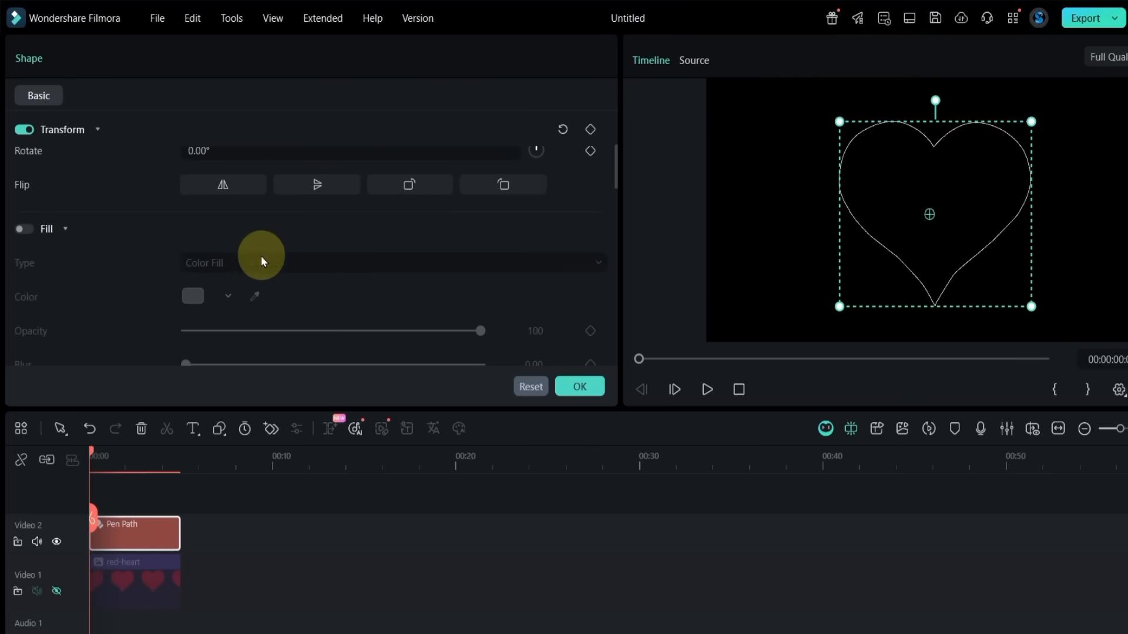
pyautogui.click(24, 229)
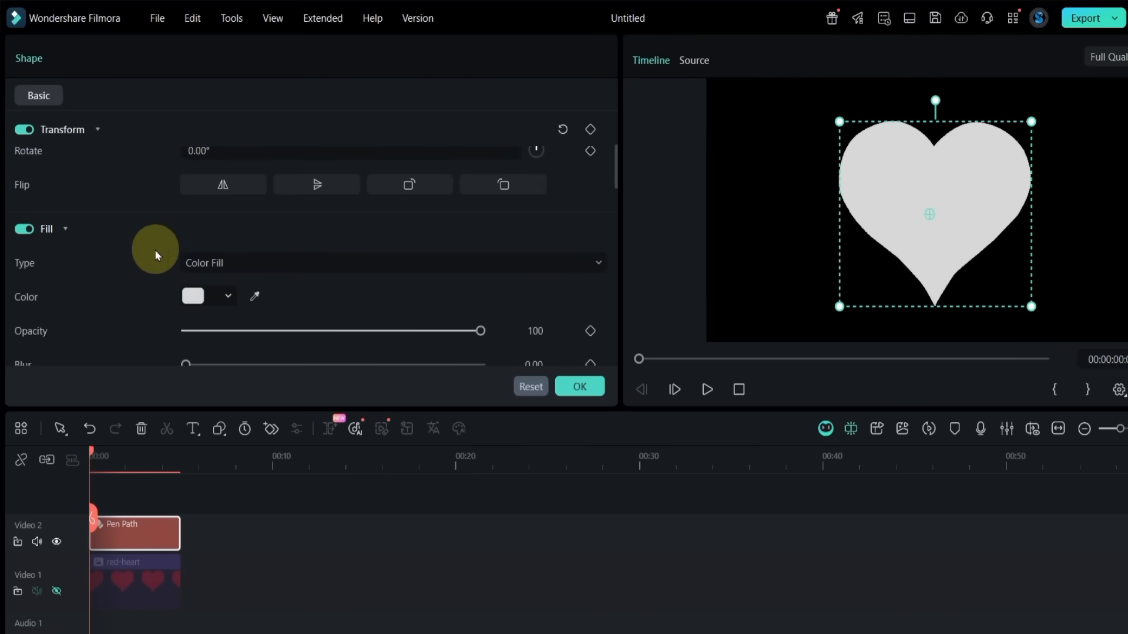
pyautogui.click(192, 296)
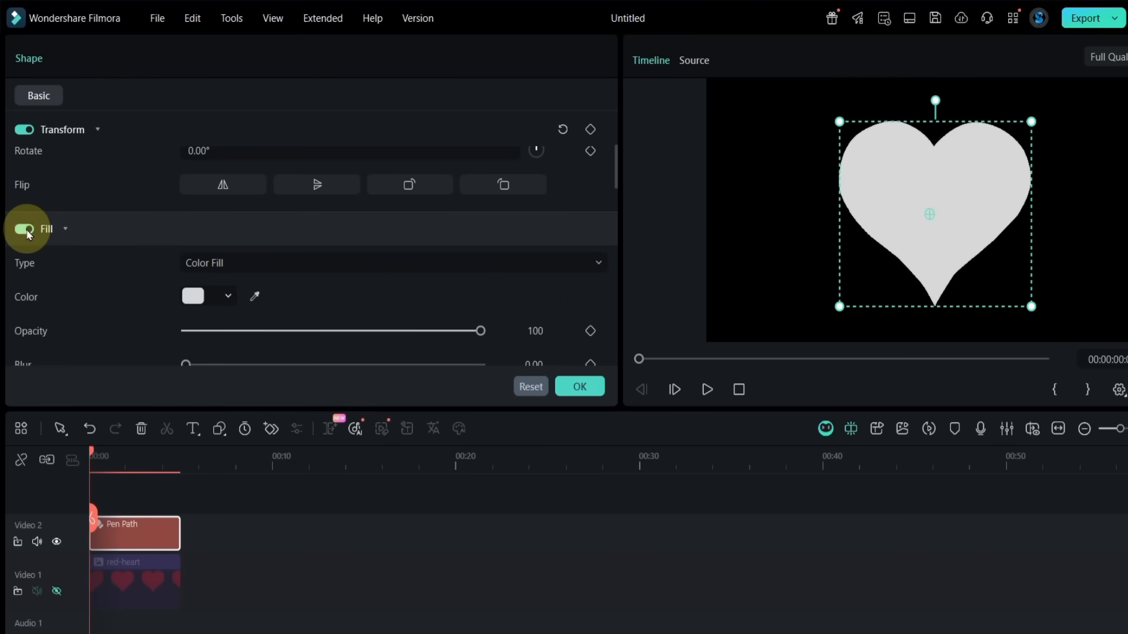
pyautogui.click(192, 296)
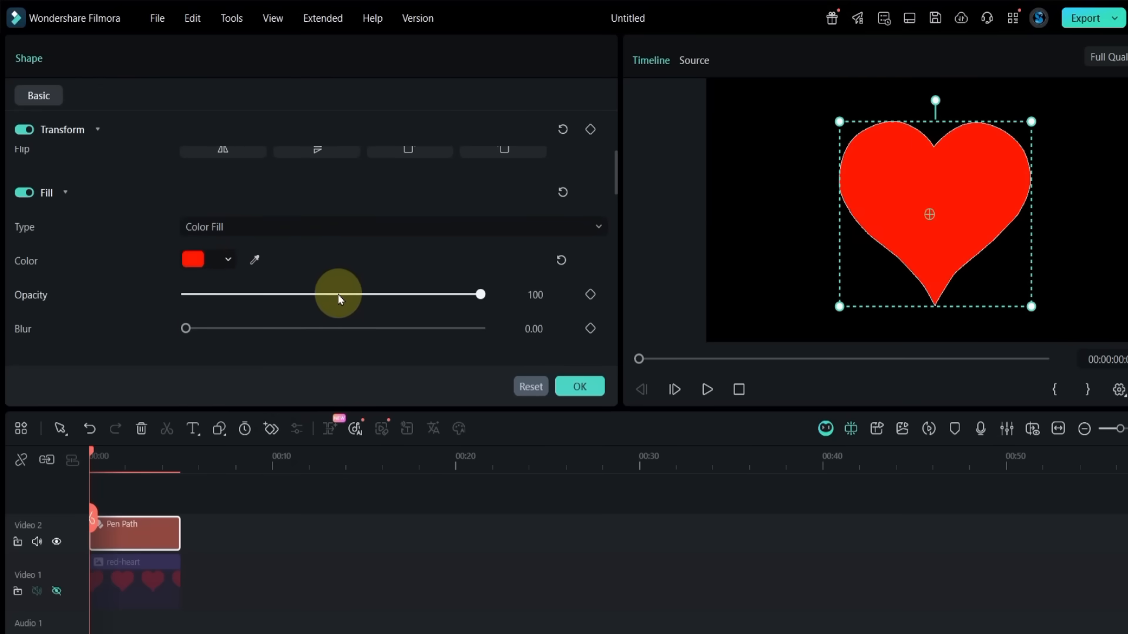
pyautogui.moveTo(251, 324)
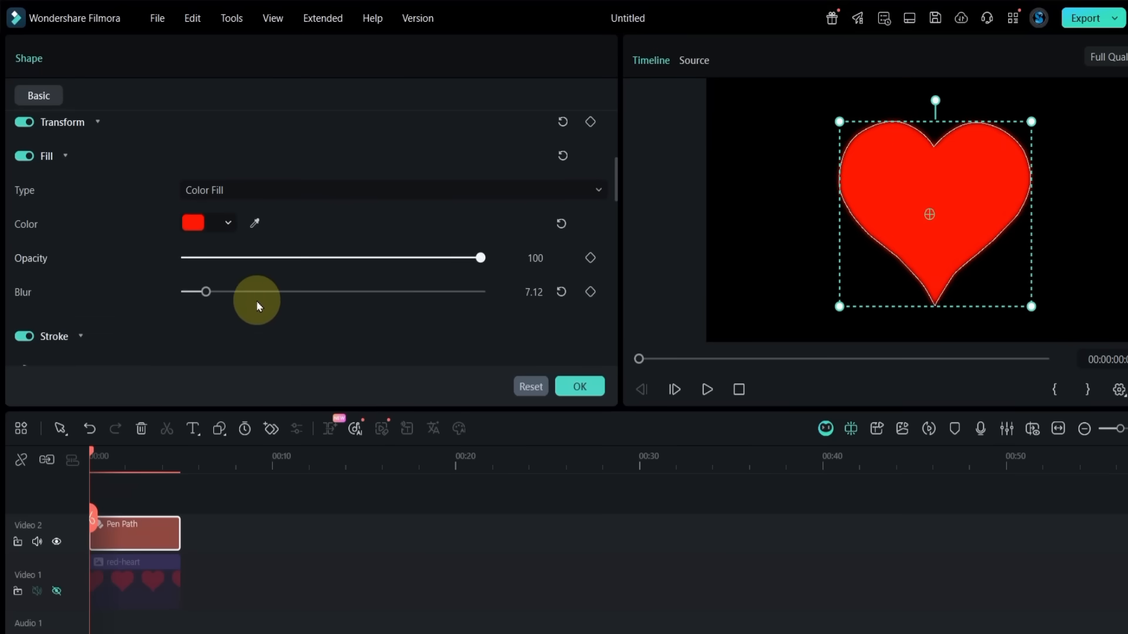
pyautogui.click(23, 157)
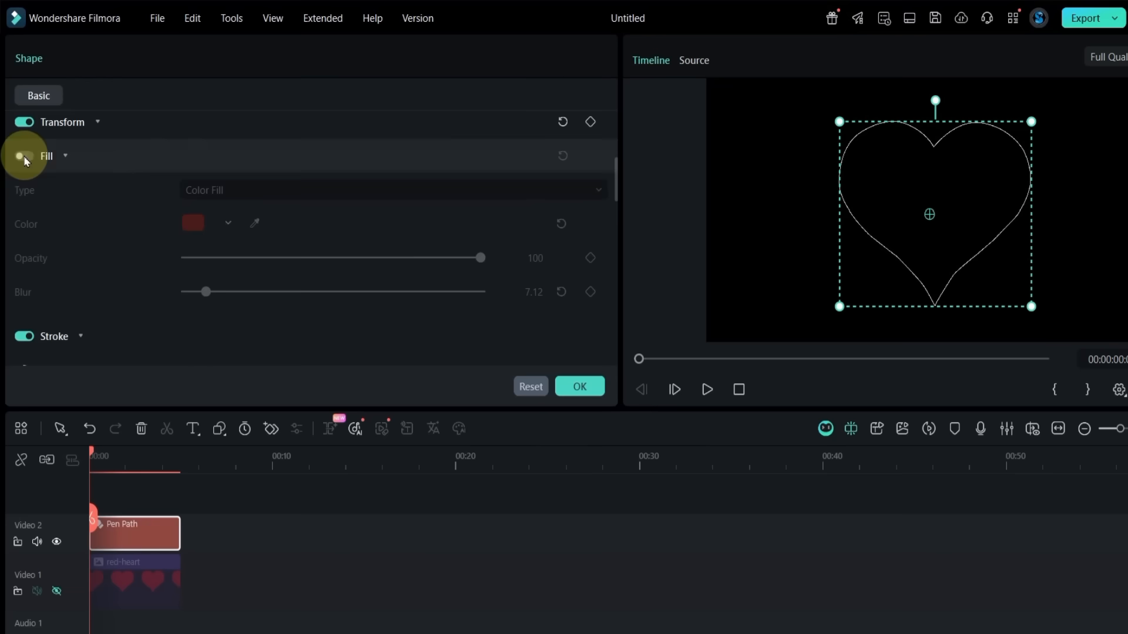
# Apply the Arc 01 glow preset to the stroke and change its colour to white
pyautogui.click(24, 156)
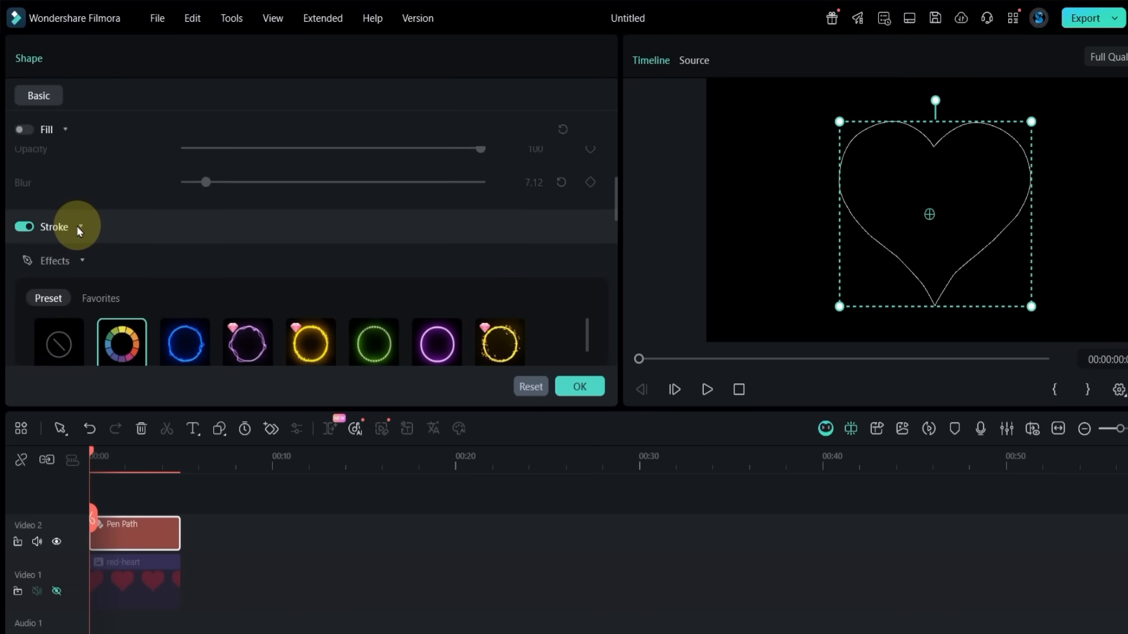
pyautogui.moveTo(193, 298)
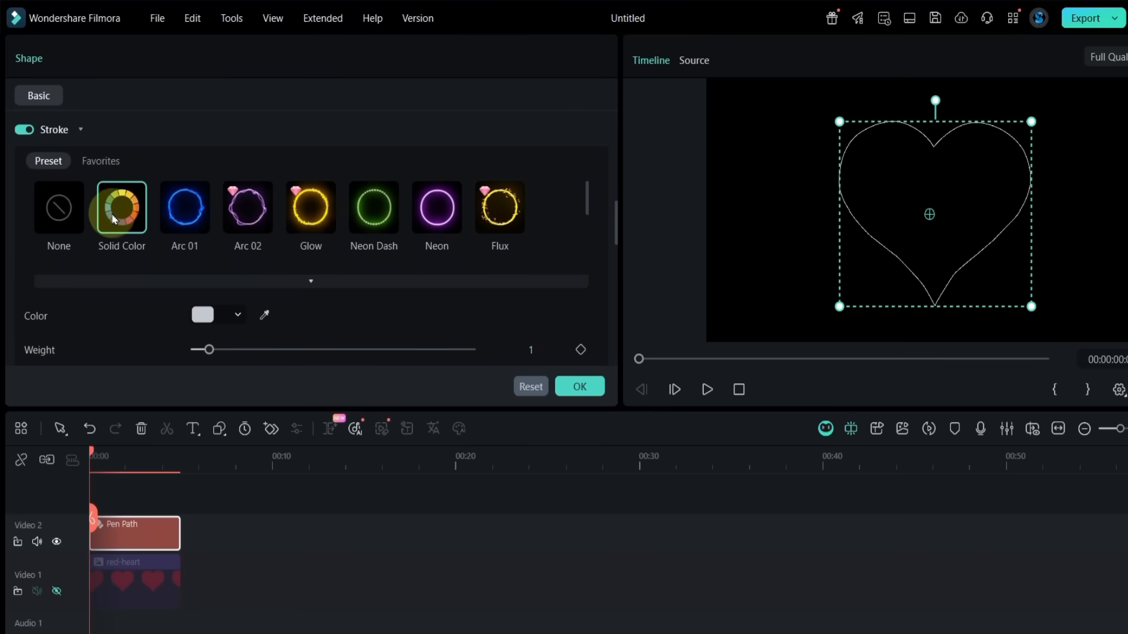
pyautogui.click(185, 207)
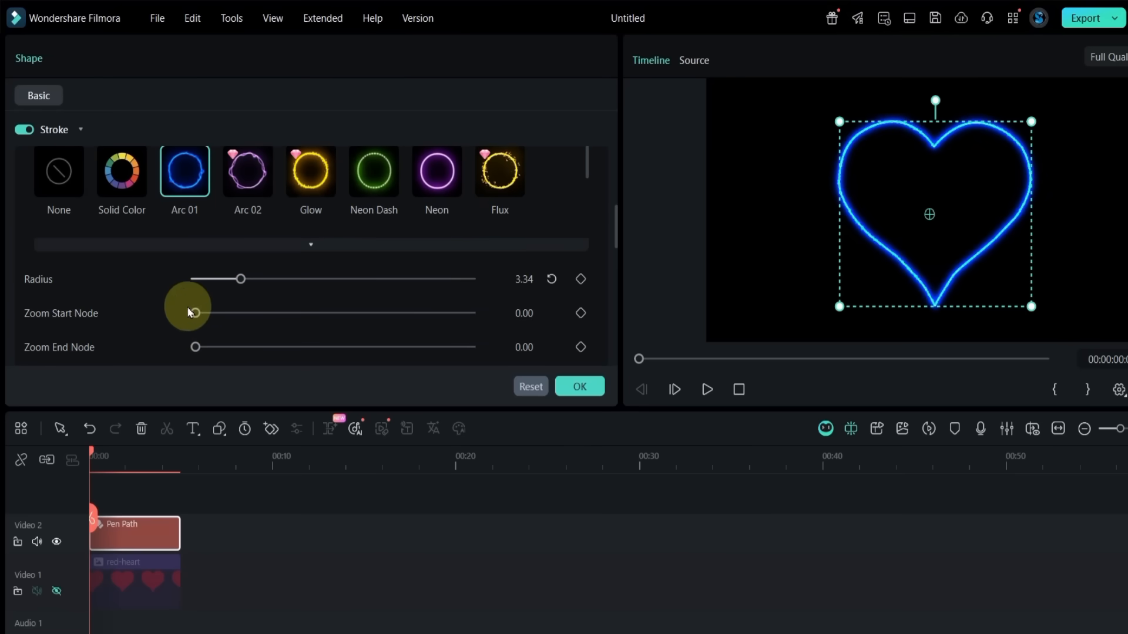
pyautogui.moveTo(104, 333)
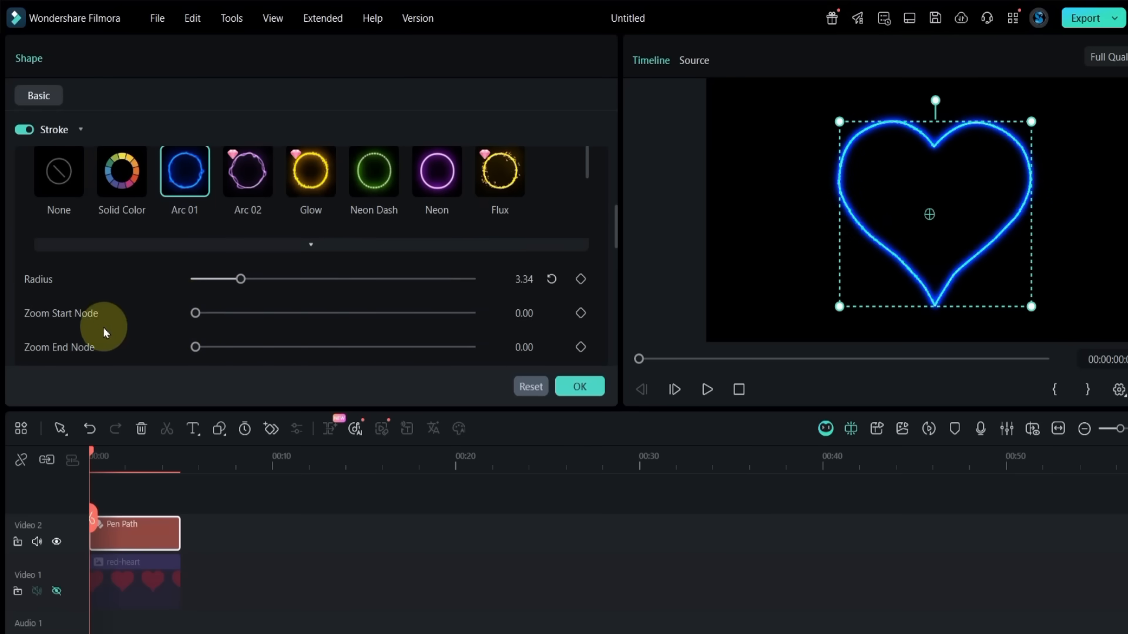
pyautogui.scroll(-3)
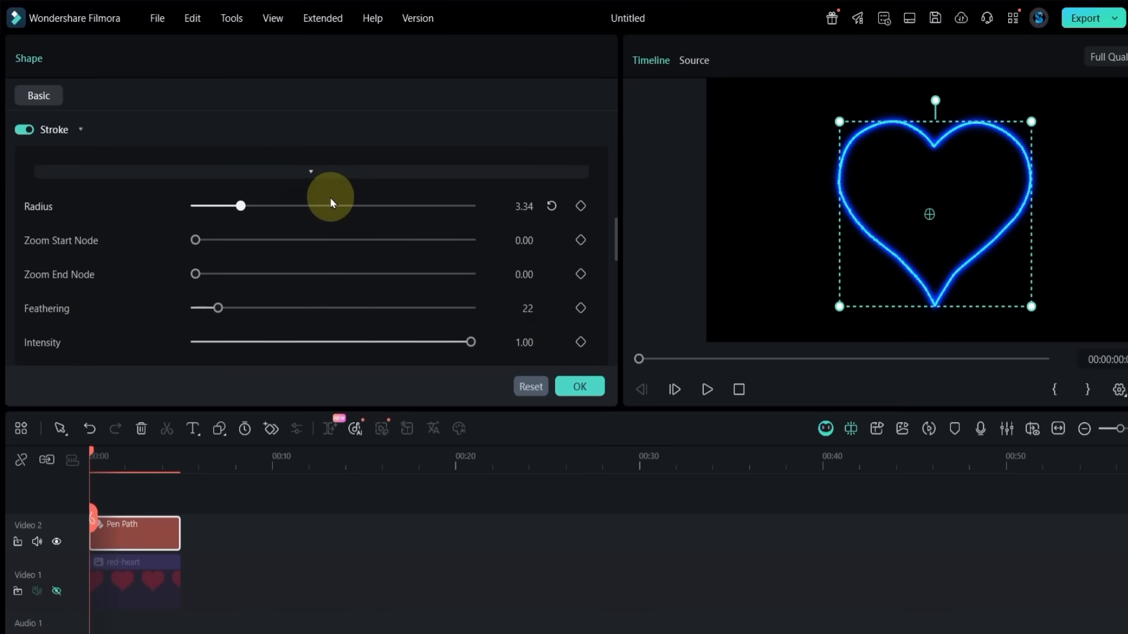
pyautogui.click(311, 200)
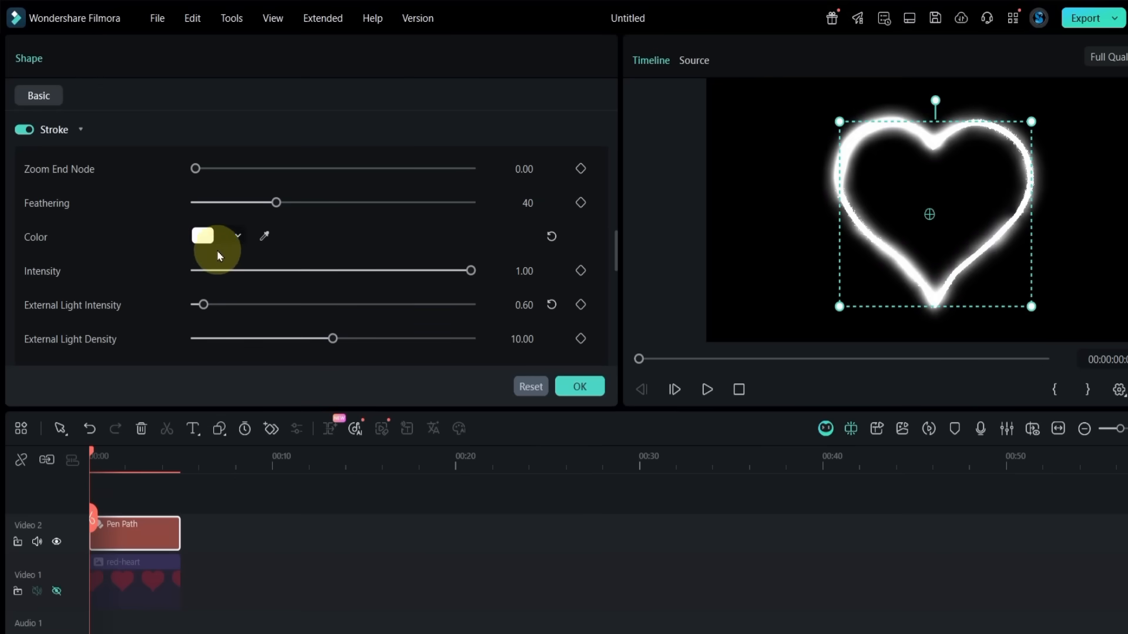
pyautogui.click(203, 236)
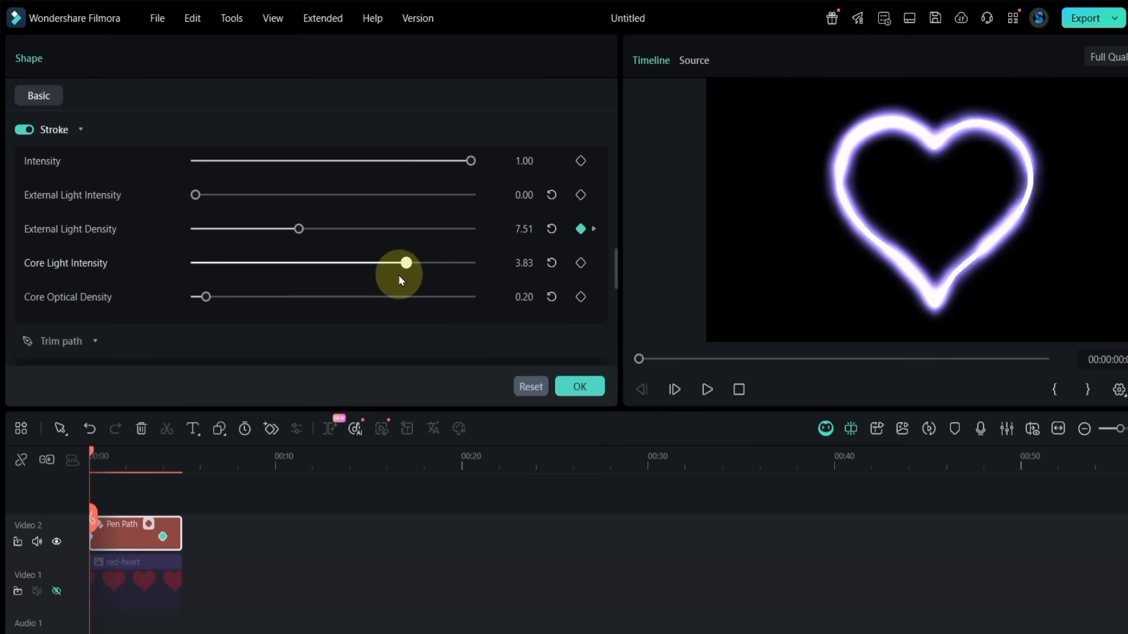
# Set Core Light Intensity keyframes, lowering the glow at first and brightening it at later moments
pyautogui.moveTo(400, 262); pyautogui.dragTo(191, 262)
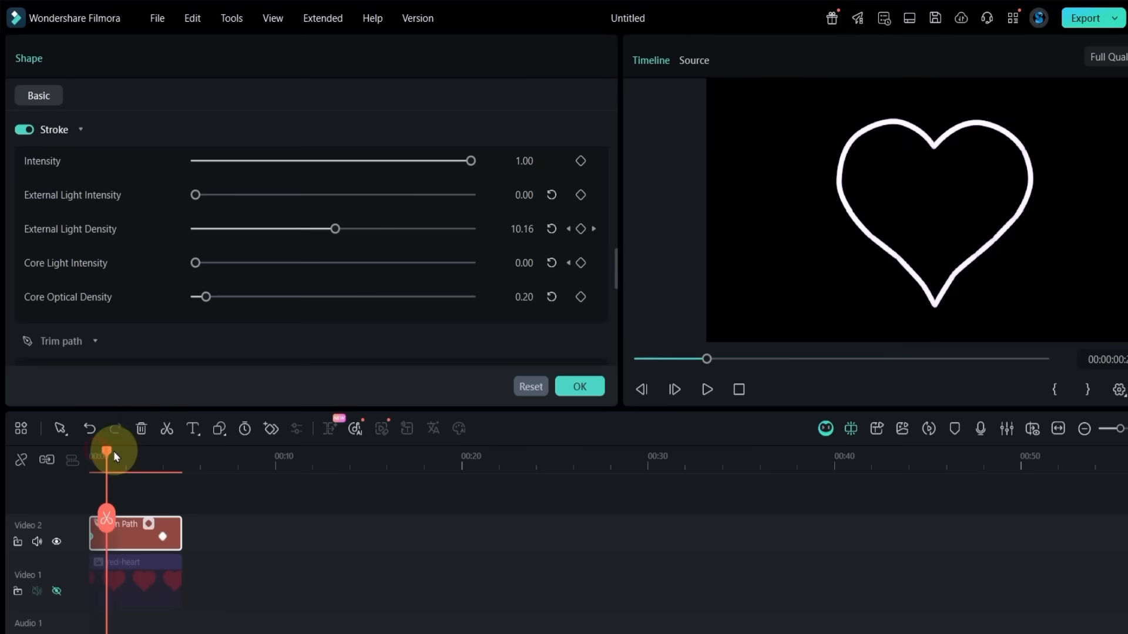
pyautogui.moveTo(195, 262); pyautogui.dragTo(391, 262)
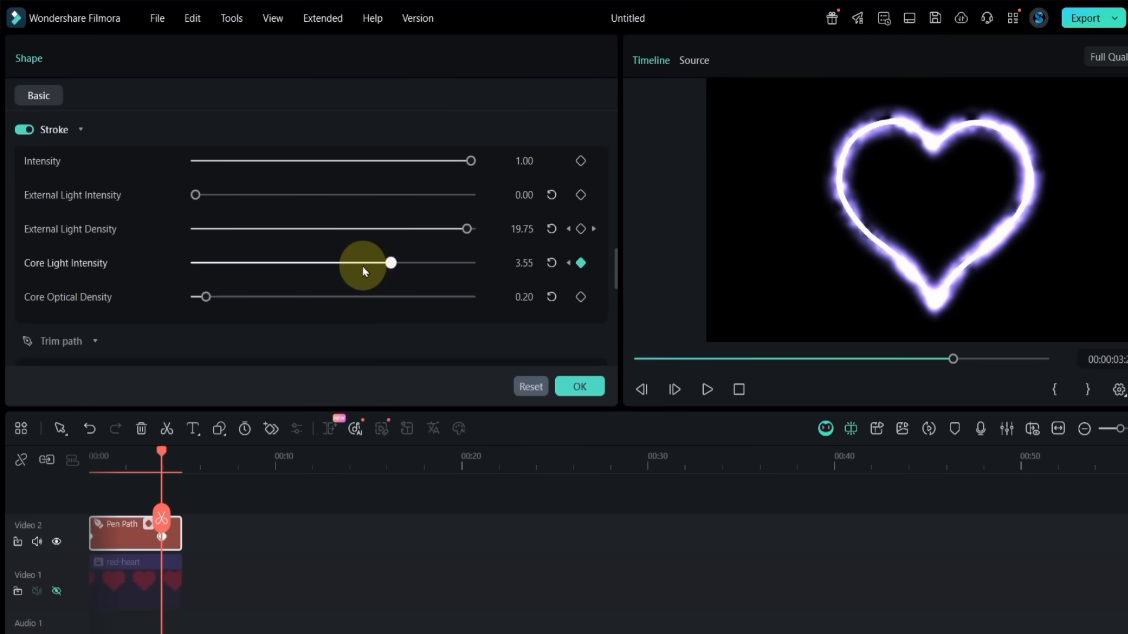
pyautogui.moveTo(390, 262); pyautogui.dragTo(339, 262)
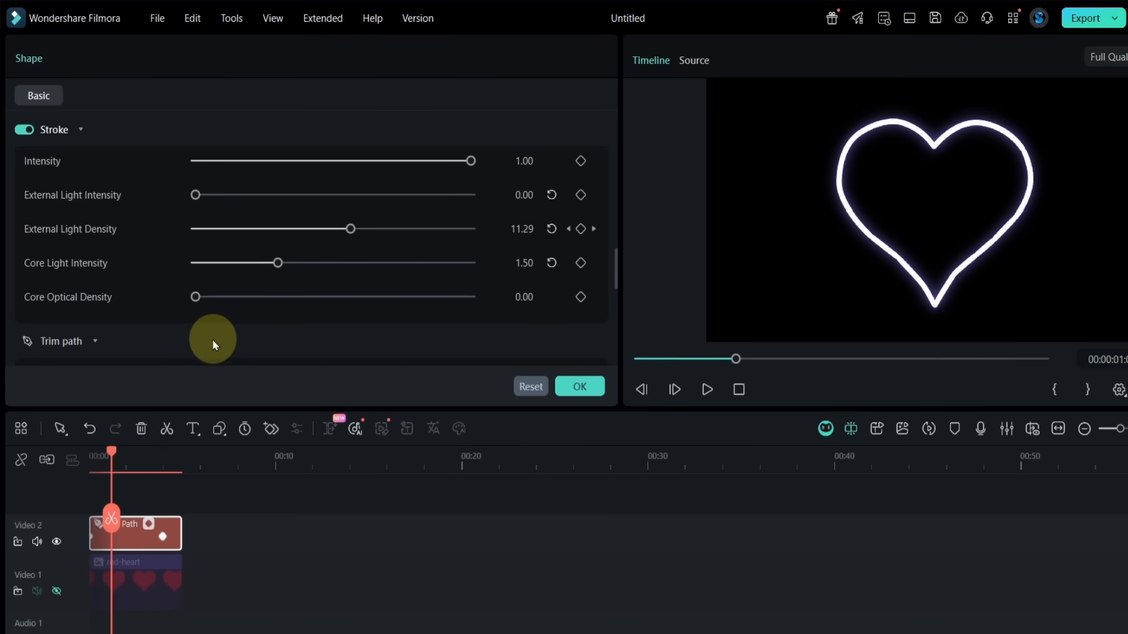
pyautogui.moveTo(279, 262); pyautogui.dragTo(331, 262)
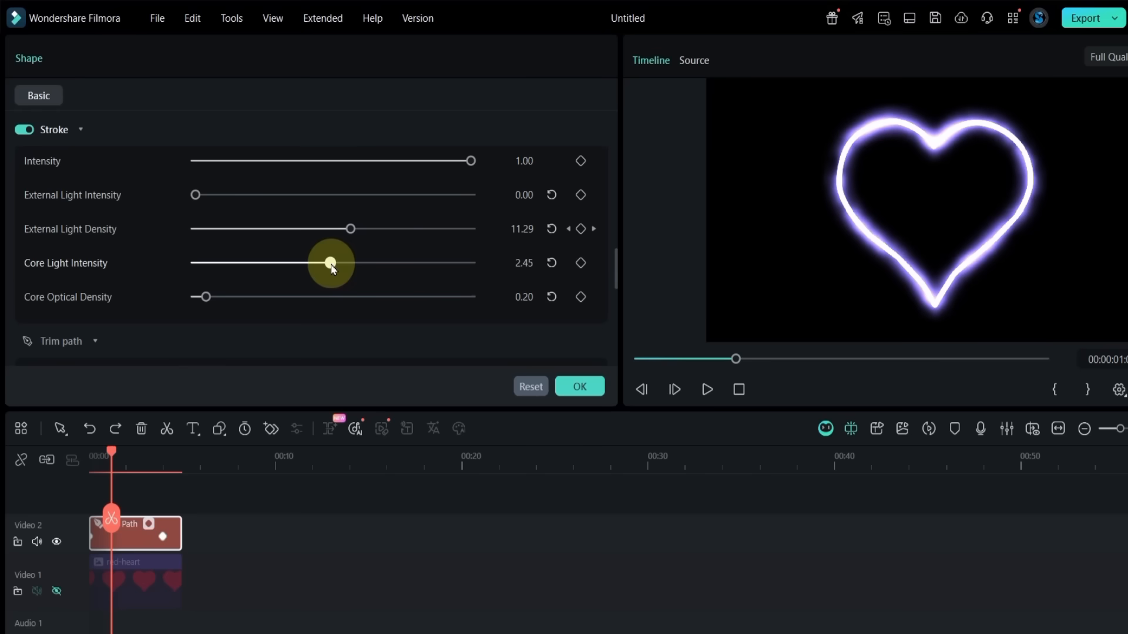
pyautogui.scroll(-3)
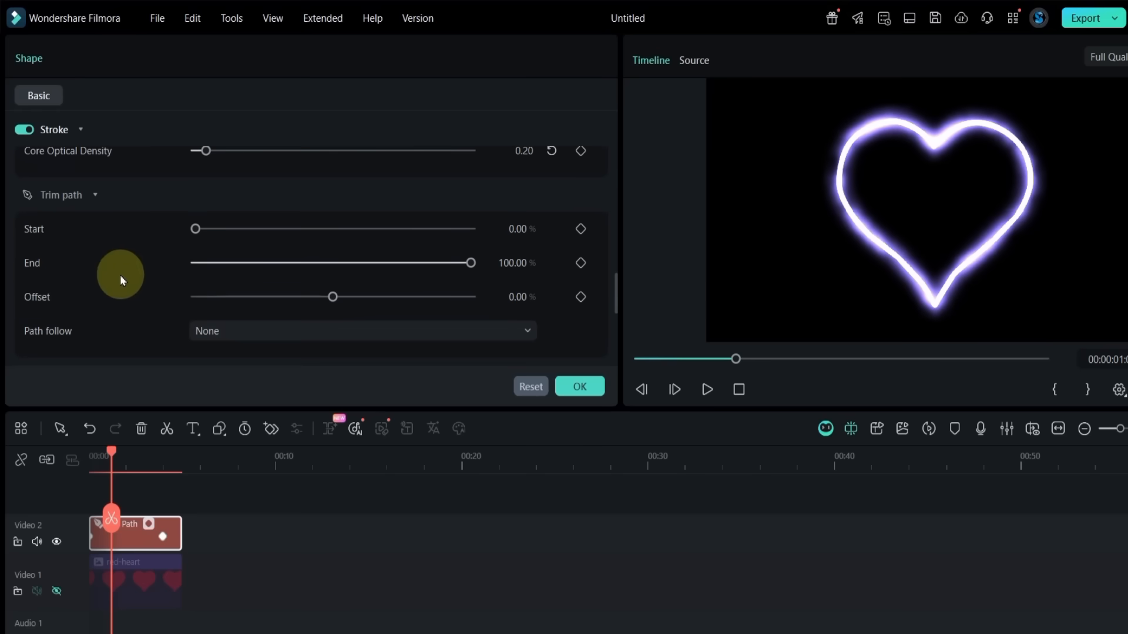
pyautogui.click(706, 388)
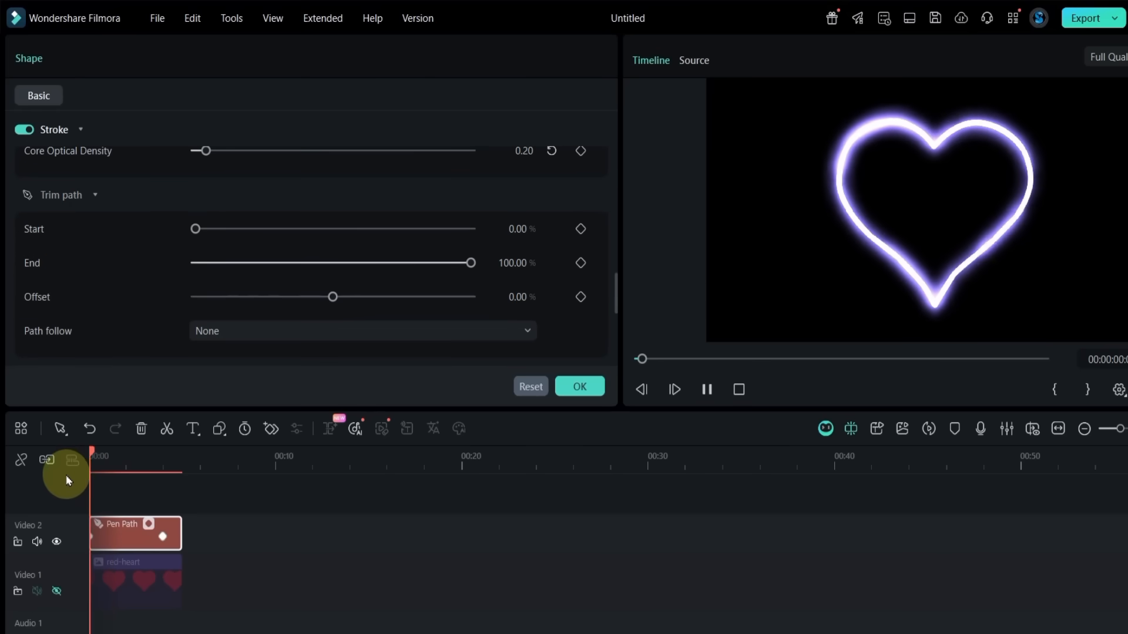
pyautogui.click(706, 389)
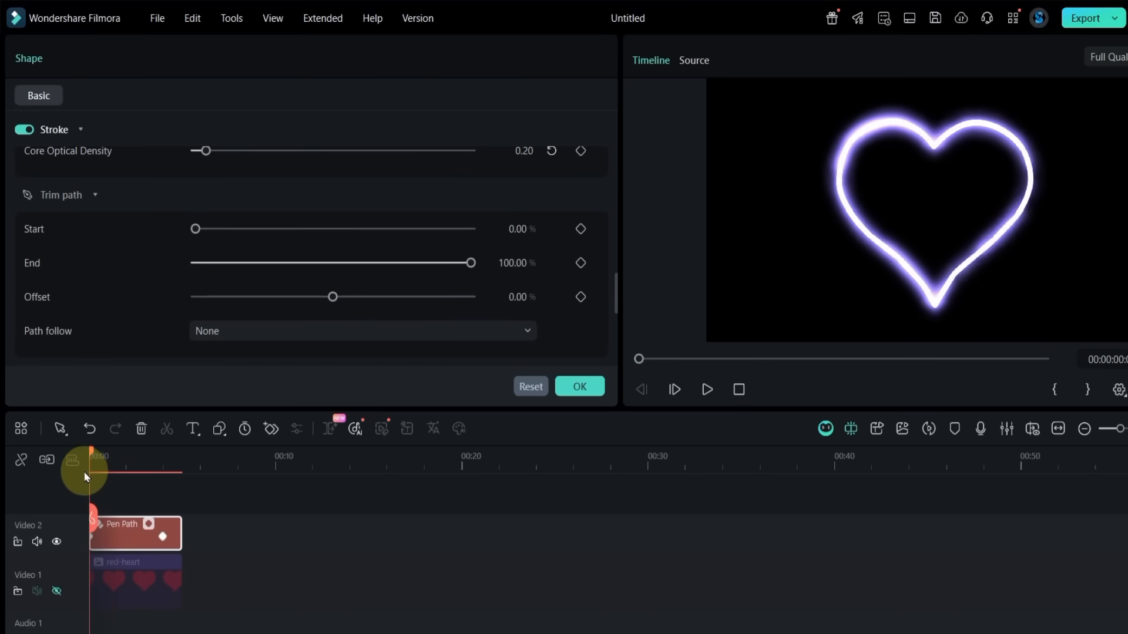
pyautogui.moveTo(195, 229); pyautogui.dragTo(201, 229)
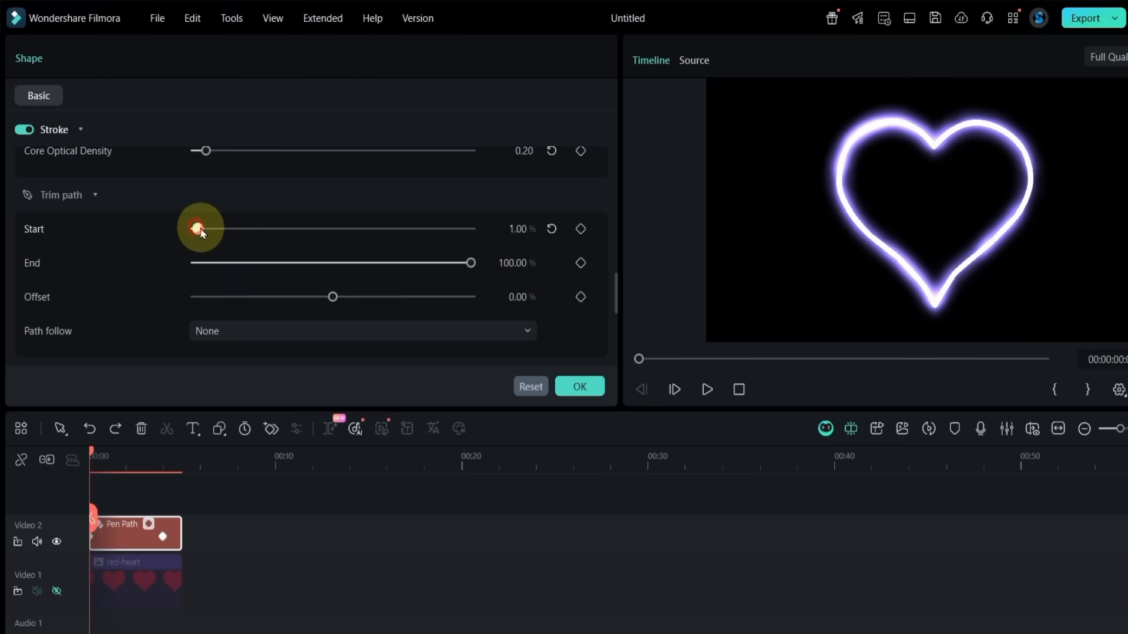
pyautogui.moveTo(200, 229); pyautogui.dragTo(357, 229)
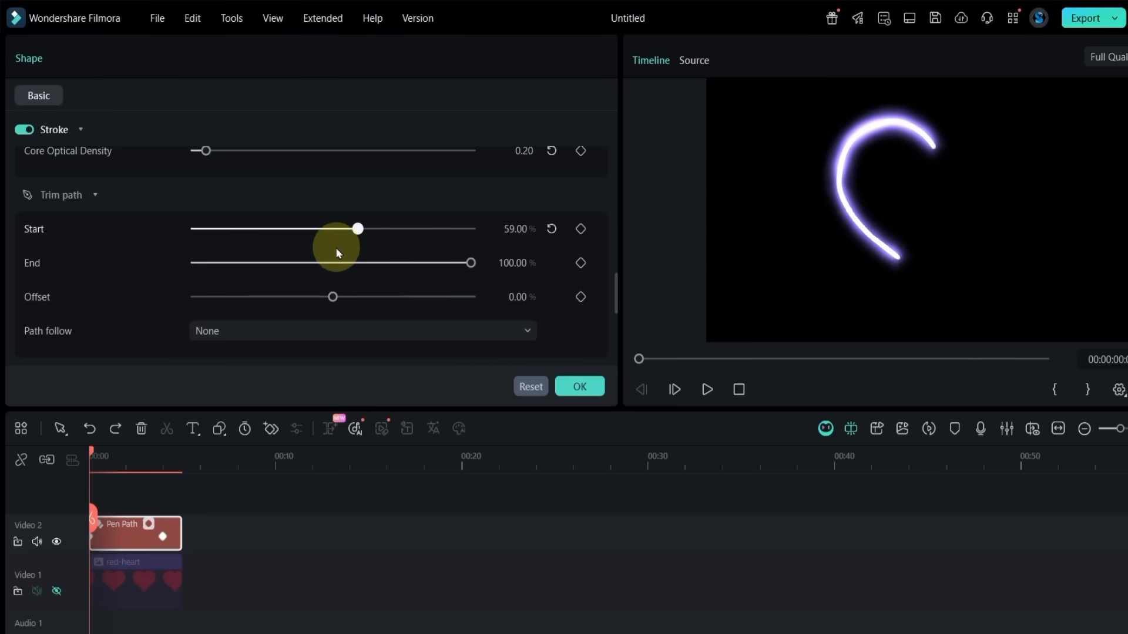
pyautogui.moveTo(357, 229); pyautogui.dragTo(195, 229)
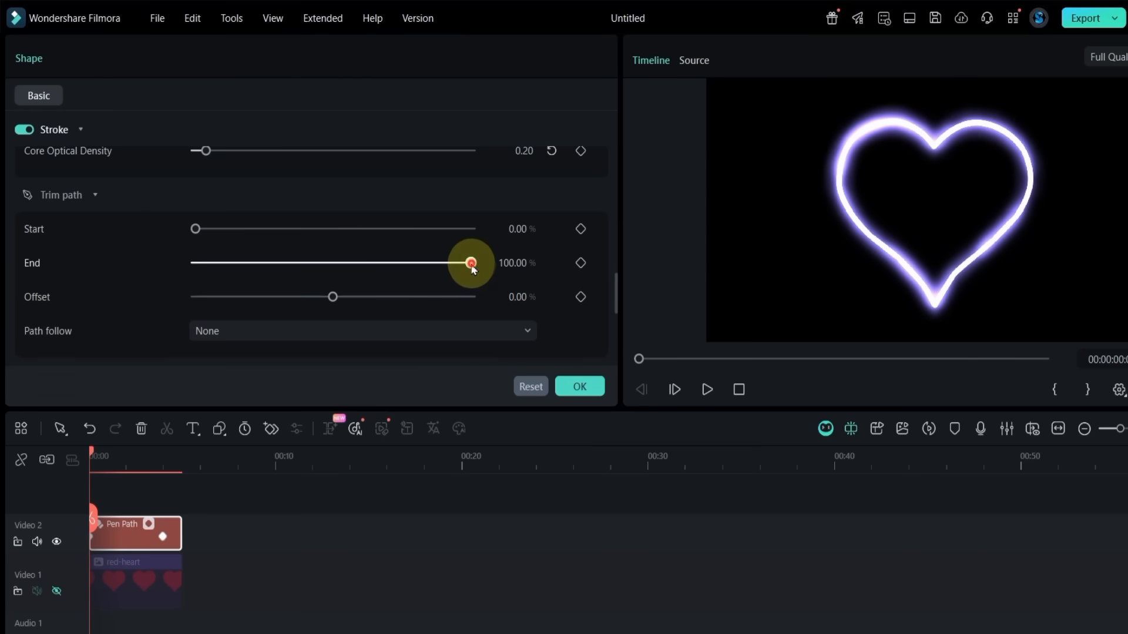
pyautogui.moveTo(471, 262); pyautogui.dragTo(305, 262)
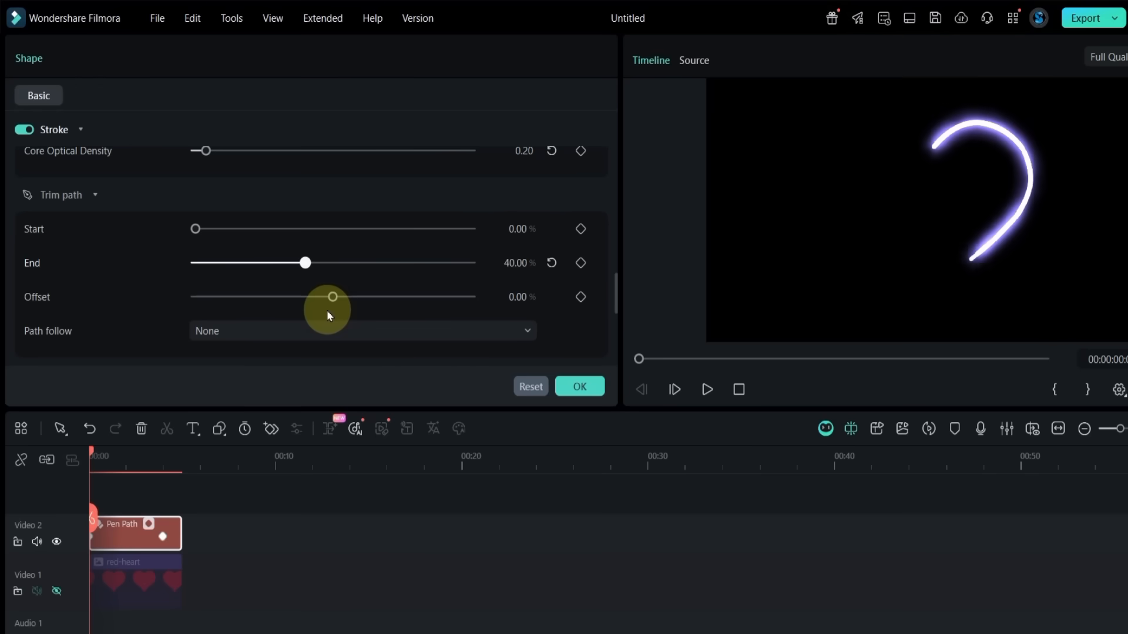
pyautogui.moveTo(306, 262); pyautogui.dragTo(470, 262)
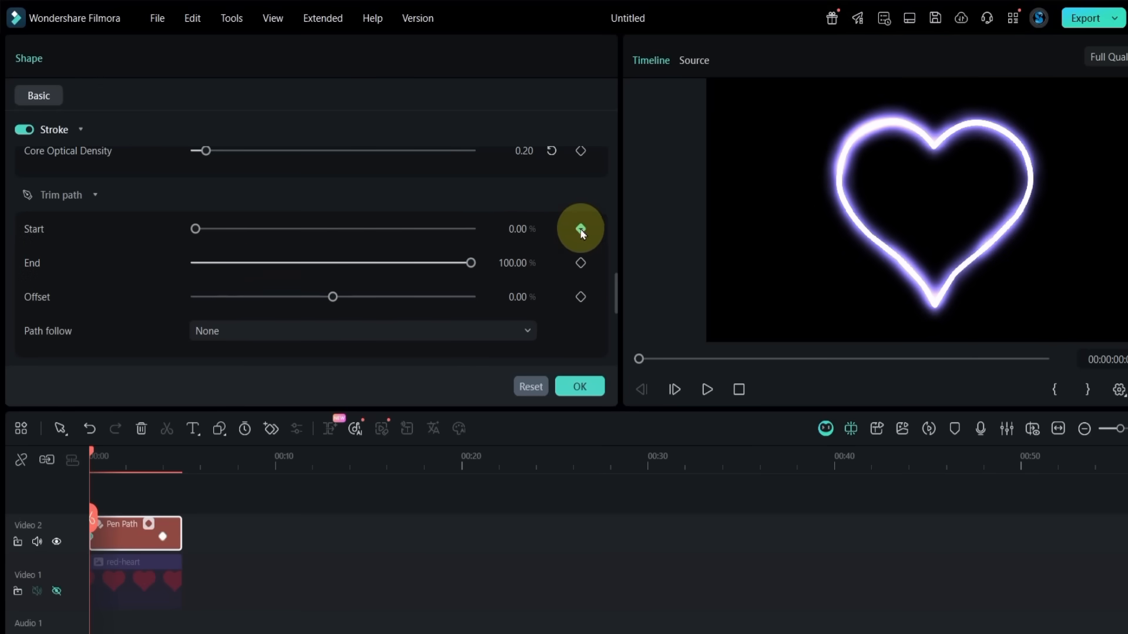
# Keyframe trim Start at 100% at 0s and 0% about three seconds in
pyautogui.moveTo(194, 229); pyautogui.dragTo(386, 229)
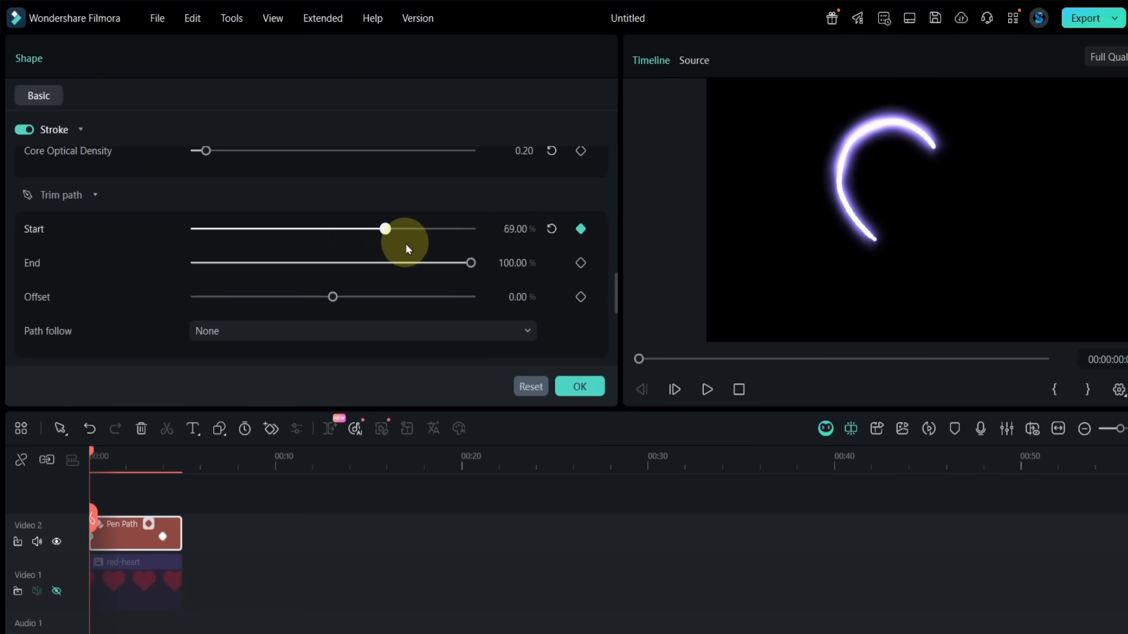
pyautogui.moveTo(385, 229); pyautogui.dragTo(470, 229)
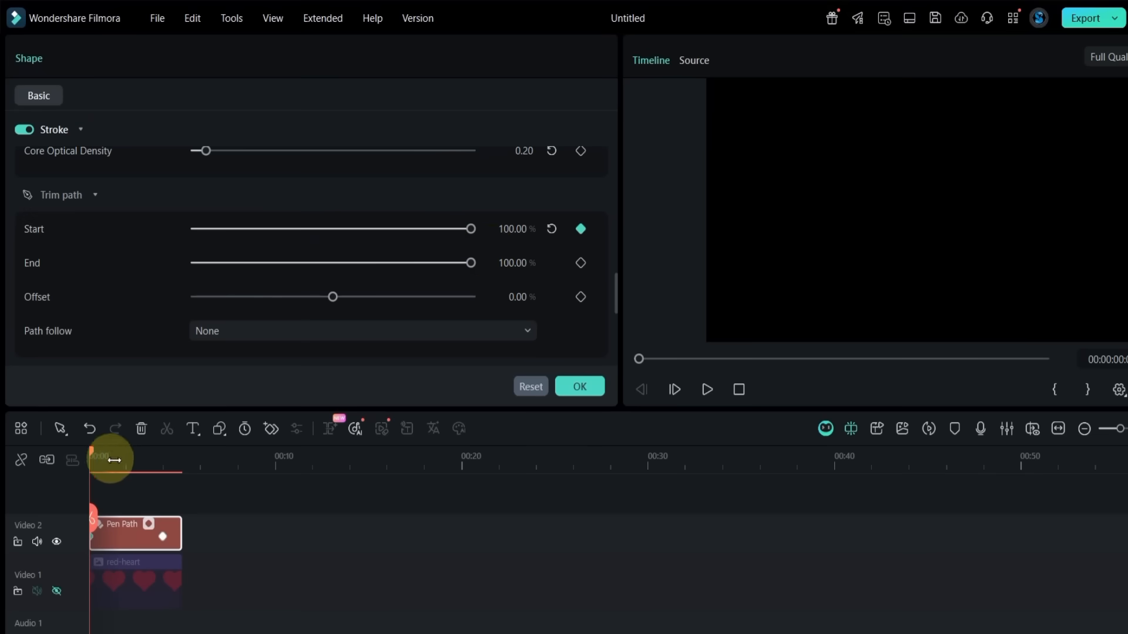
pyautogui.click(580, 229)
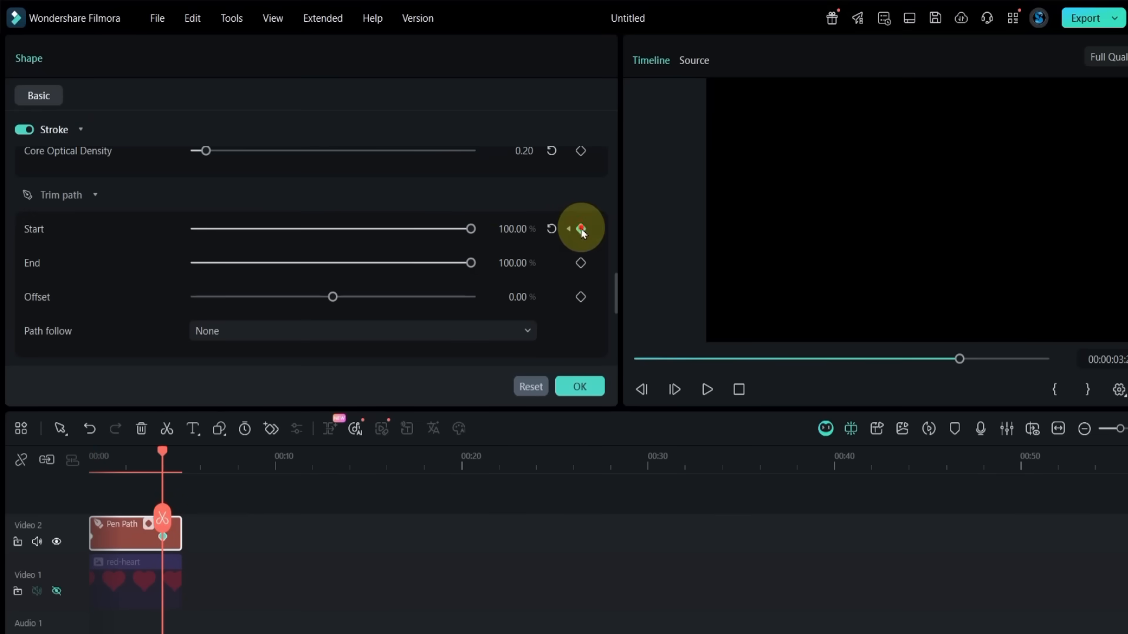
pyautogui.moveTo(470, 230); pyautogui.dragTo(193, 229)
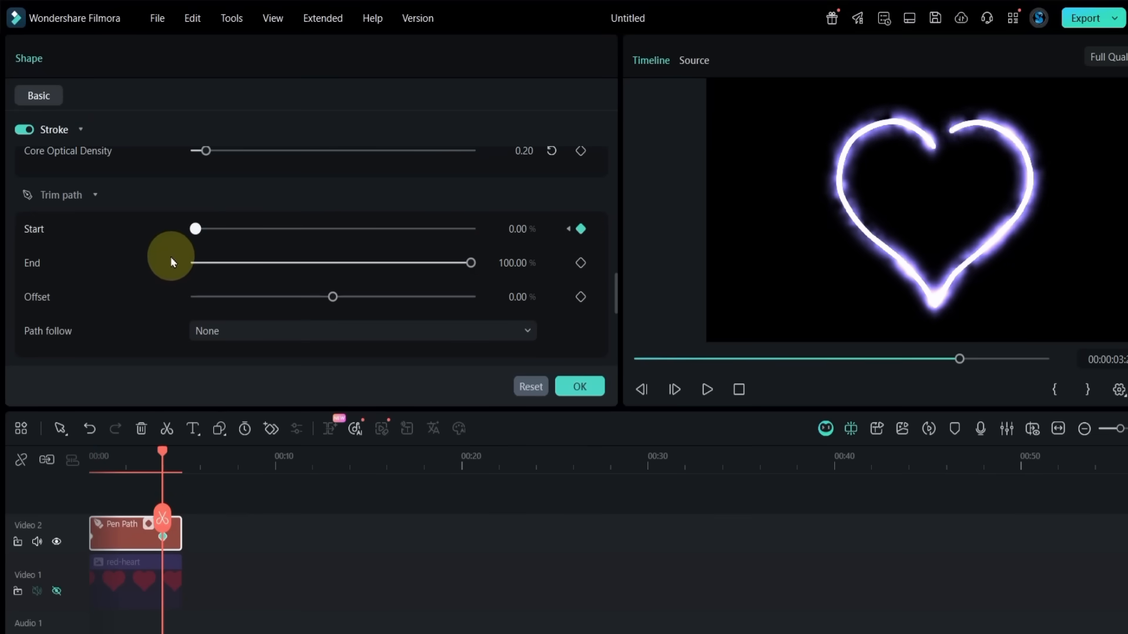
# Return to the clip start and play back the heart drawing itself on
pyautogui.moveTo(194, 229); pyautogui.dragTo(469, 229)
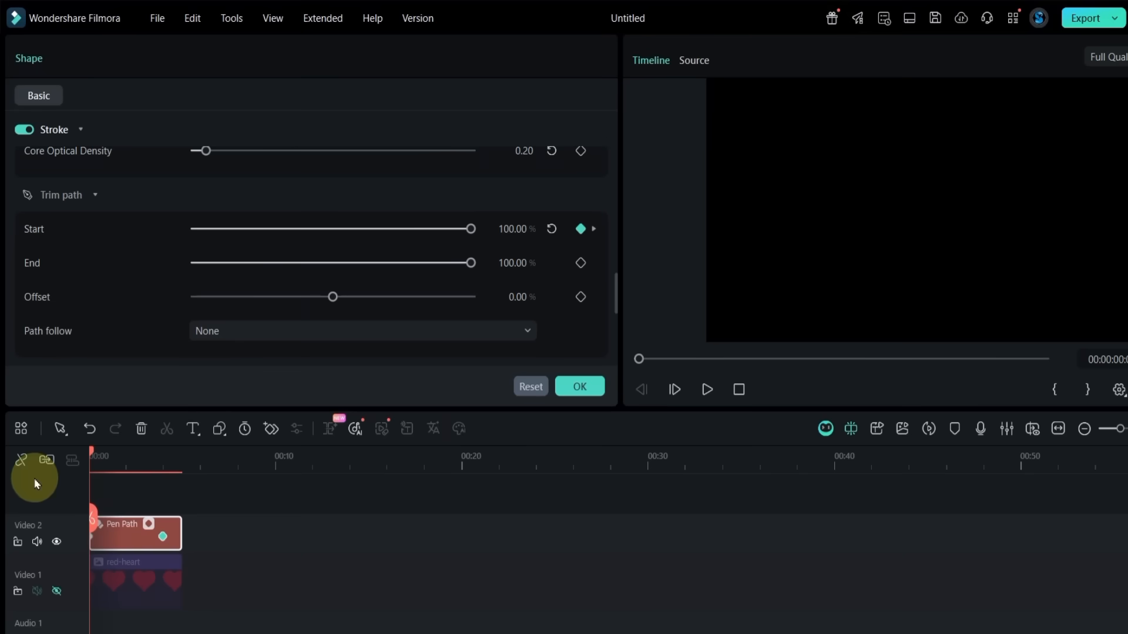
pyautogui.click(706, 389)
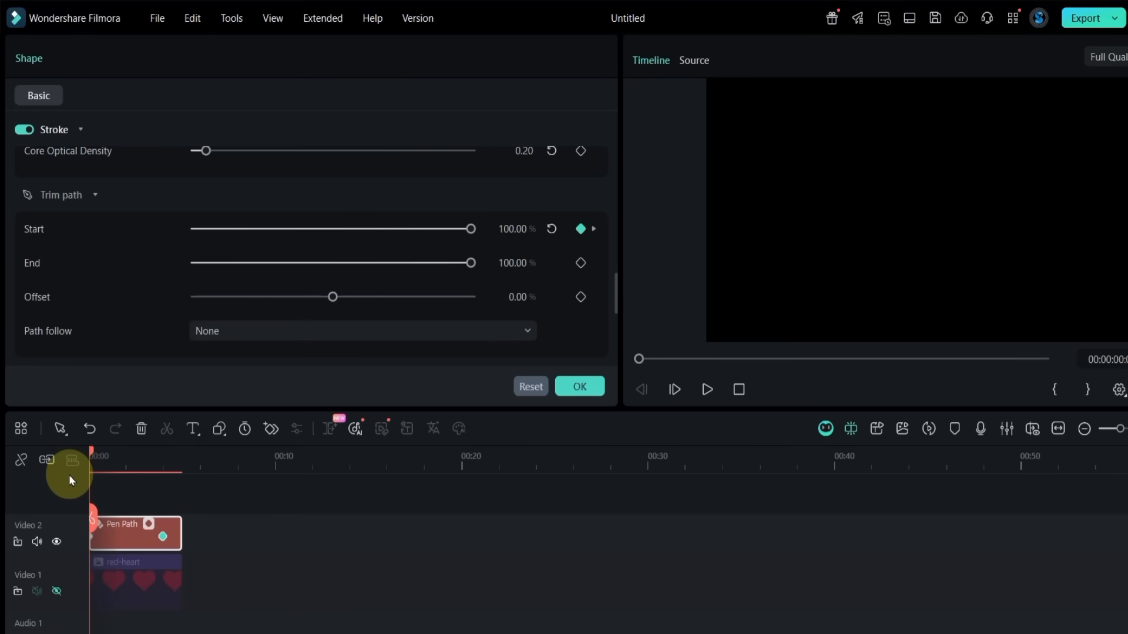
pyautogui.moveTo(470, 229); pyautogui.dragTo(244, 229)
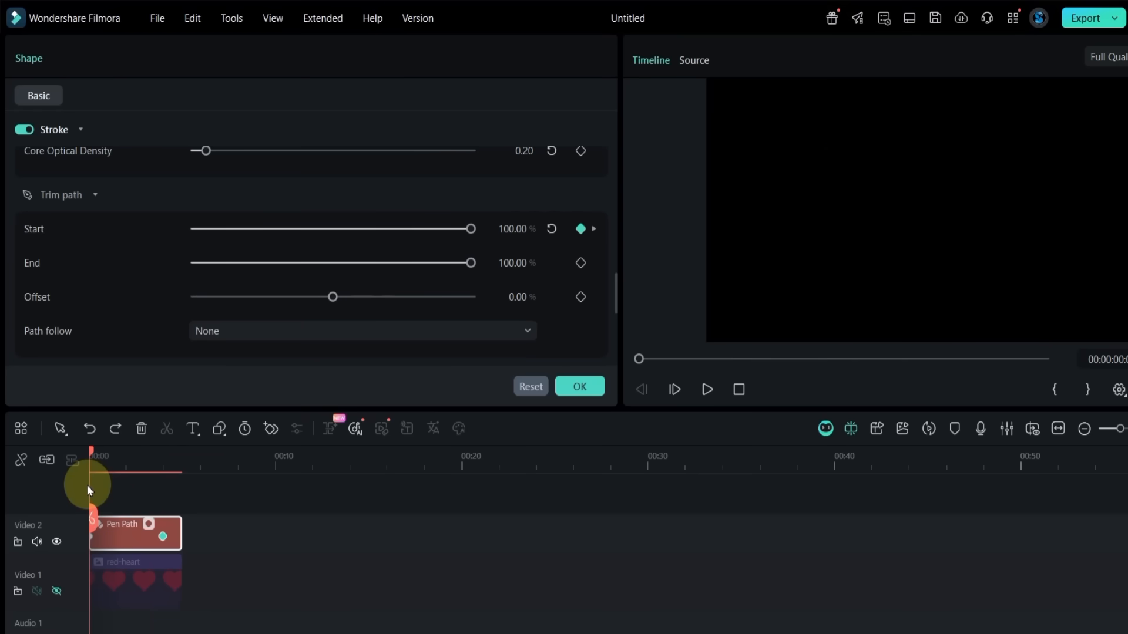
pyautogui.moveTo(566, 297)
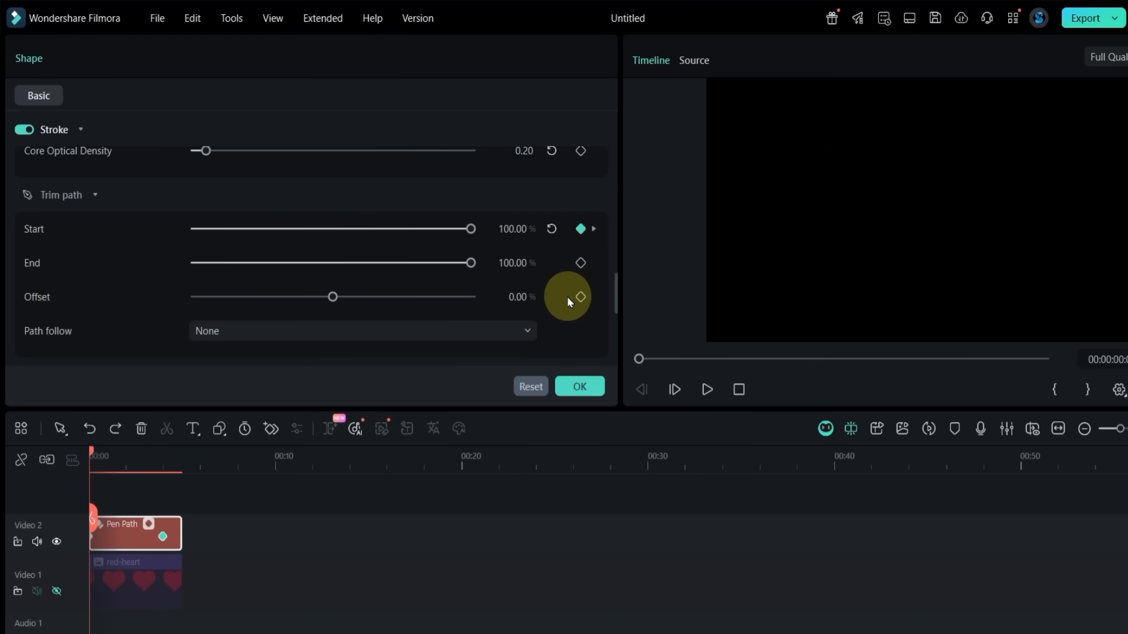
# Add an Offset keyframe at 0% at the clip start, then play and stop the draw-on preview
pyautogui.moveTo(471, 229); pyautogui.dragTo(194, 230)
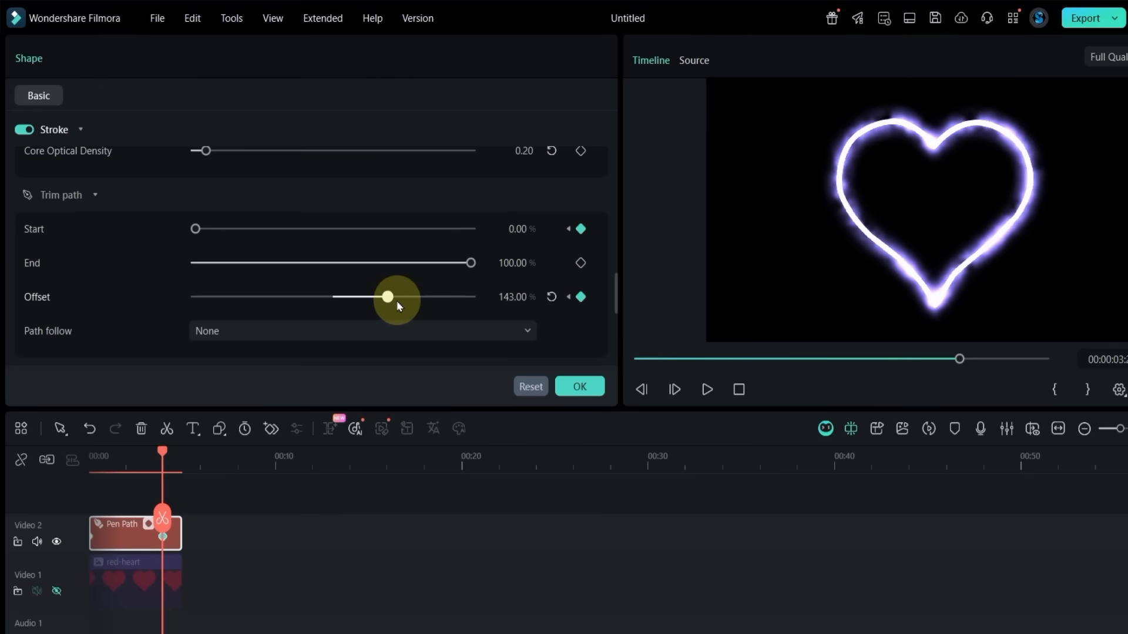
pyautogui.click(706, 389)
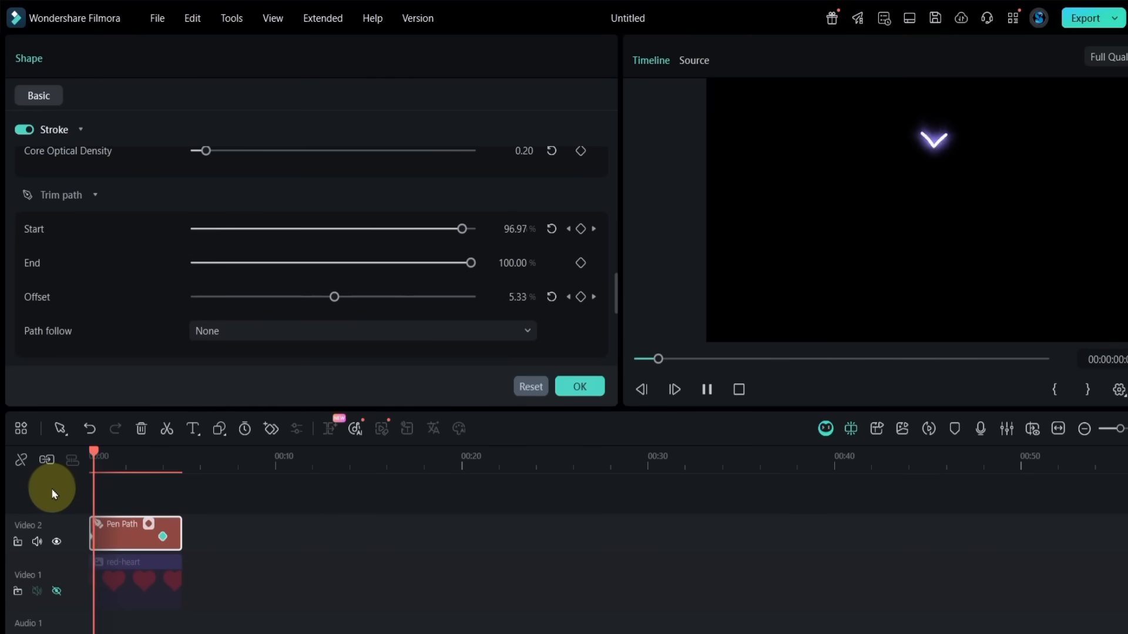
pyautogui.click(674, 389)
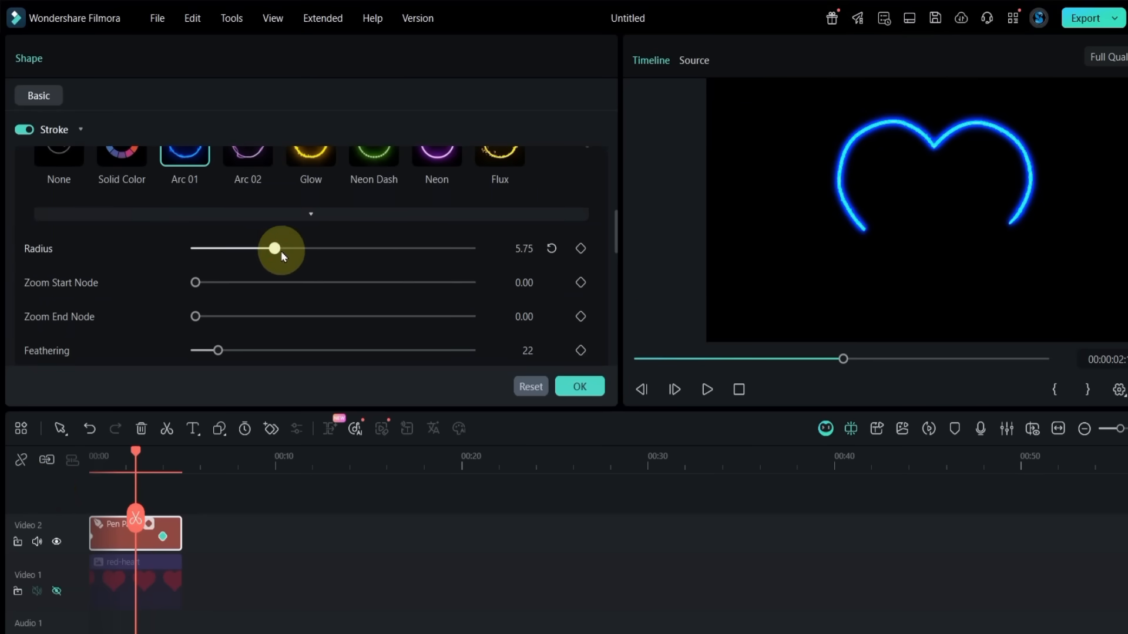
# Widen the Arc 01 glow radius, try Arc 02, then settle on the Volt preset and preview it
pyautogui.moveTo(275, 248); pyautogui.dragTo(337, 247)
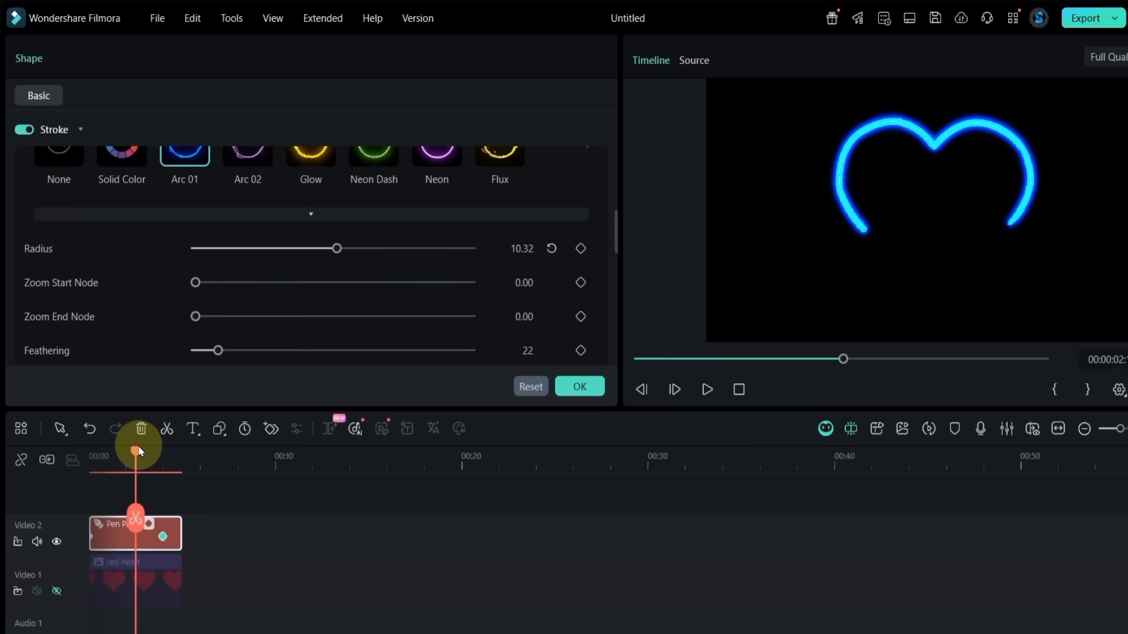
pyautogui.click(706, 389)
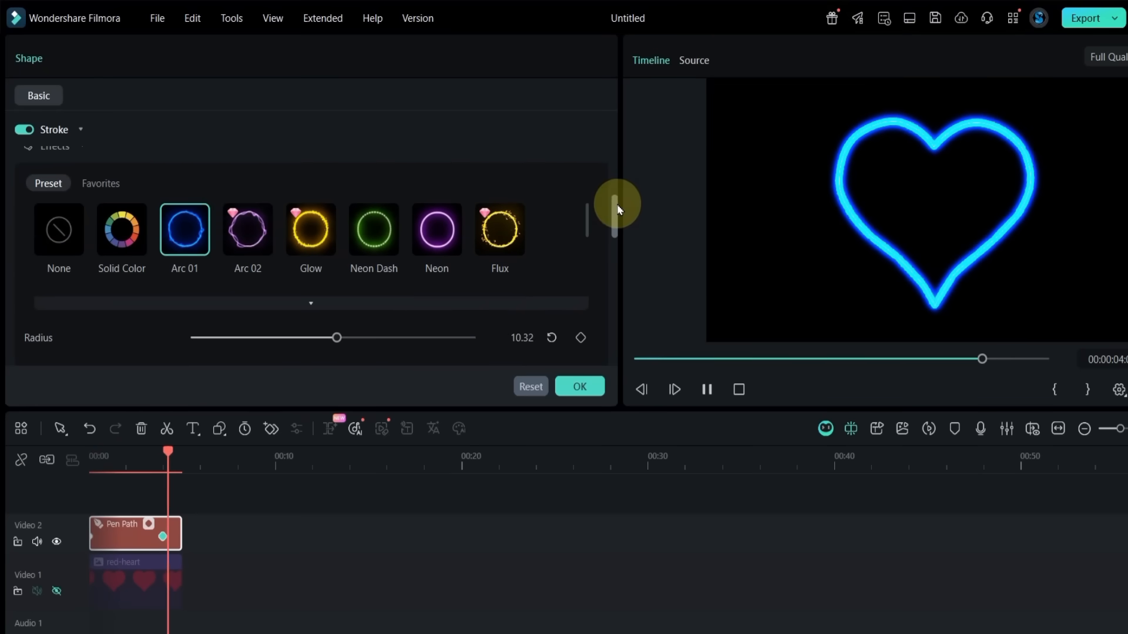
pyautogui.click(247, 229)
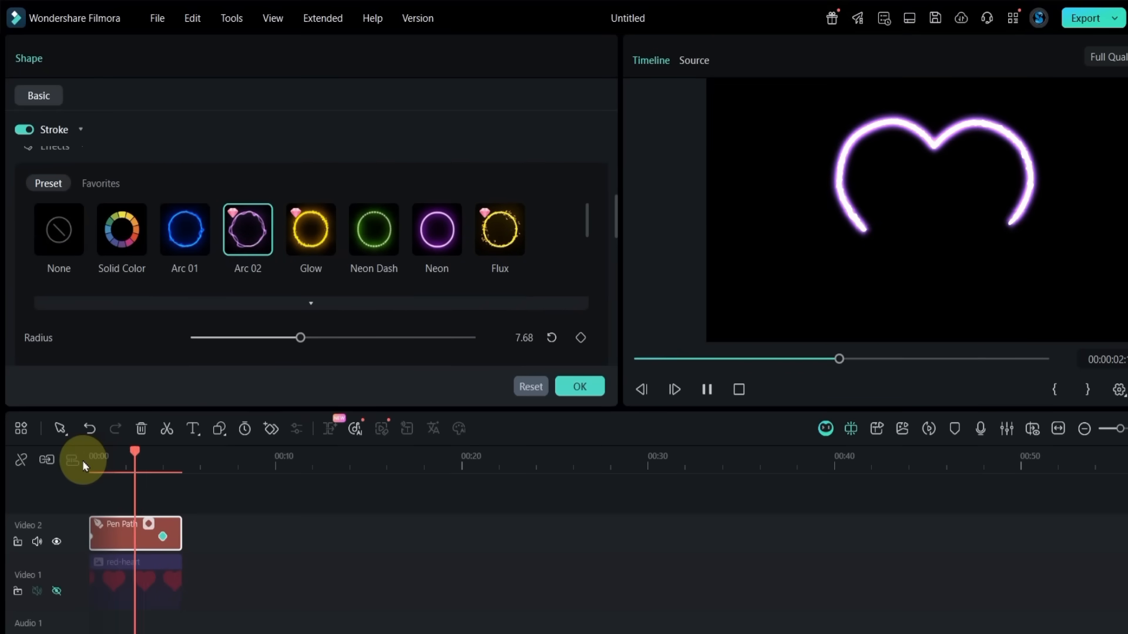
pyautogui.click(310, 229)
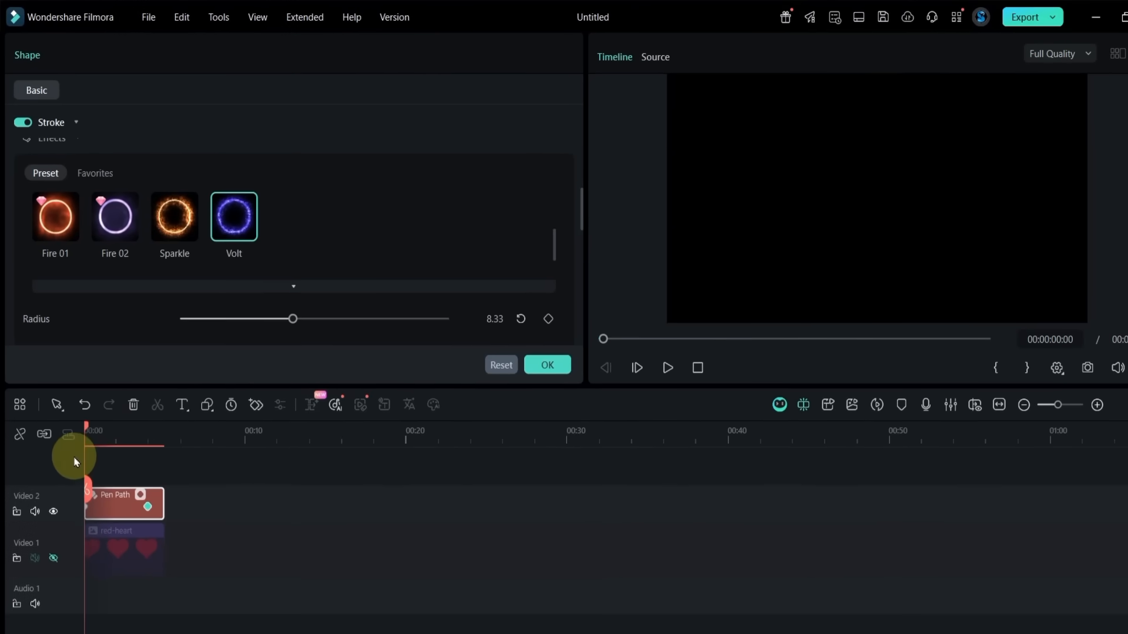
pyautogui.click(666, 367)
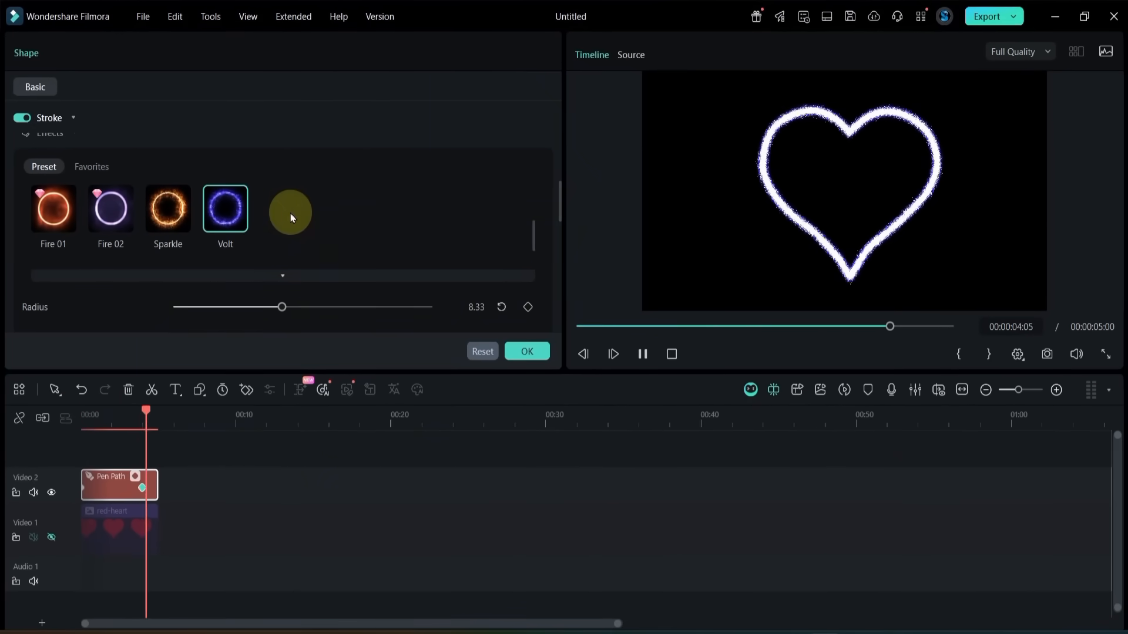